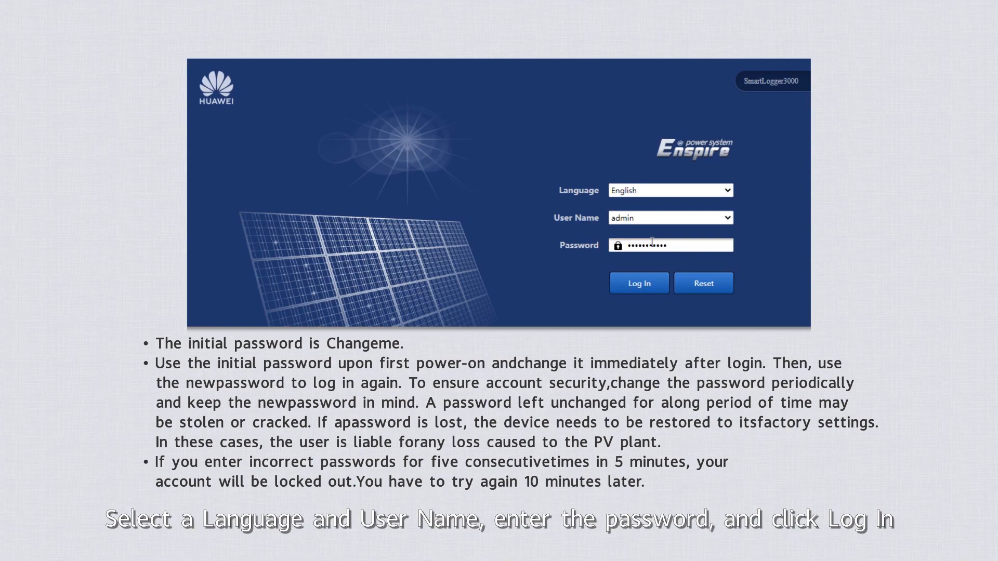
Step: Log in to the SmartLogger WebUI as user admin with English selected
click(639, 283)
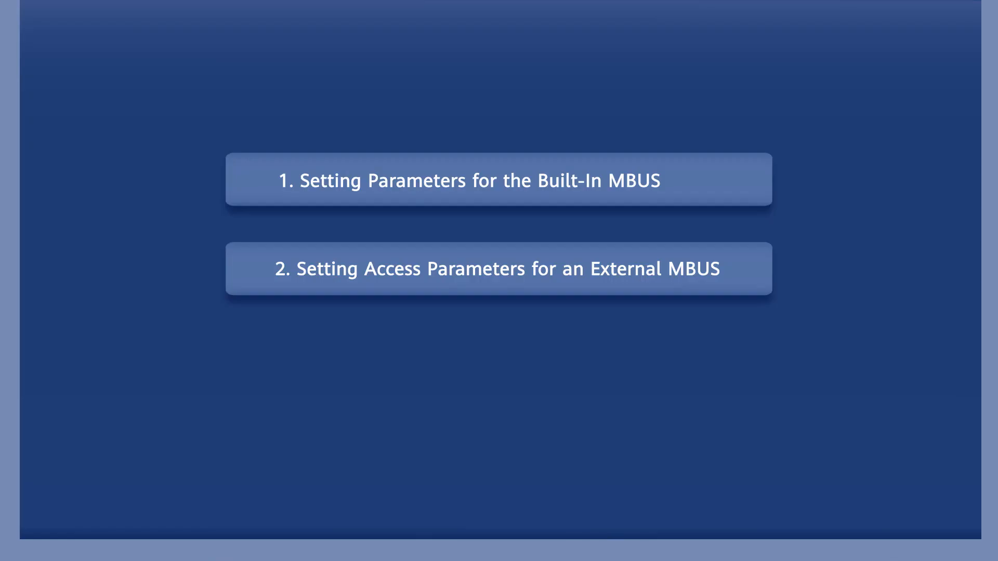
mouse_move(493, 181)
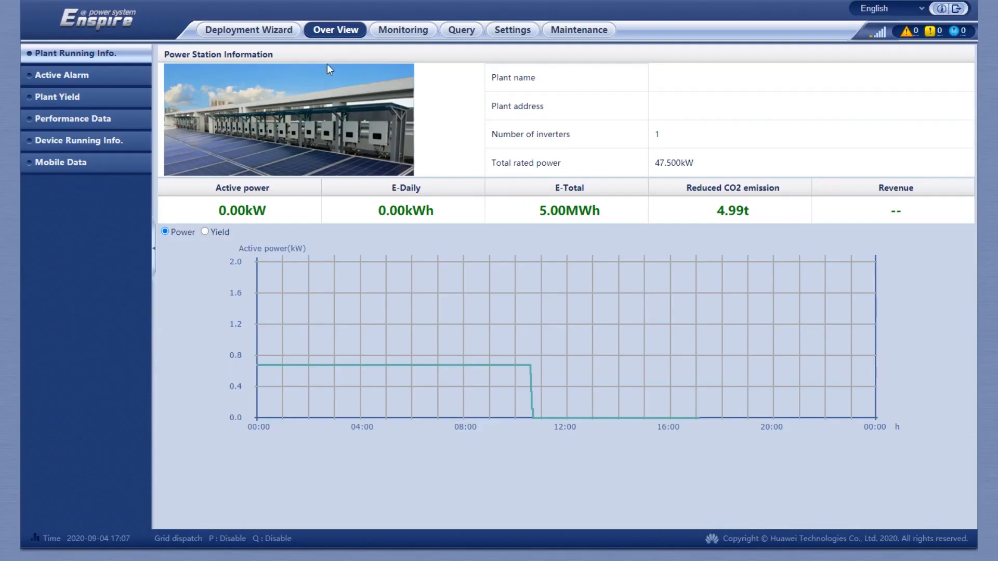
Step: Enable the built-in MBUS with a 5-minute disconnection time, submit, and confirm
click(579, 30)
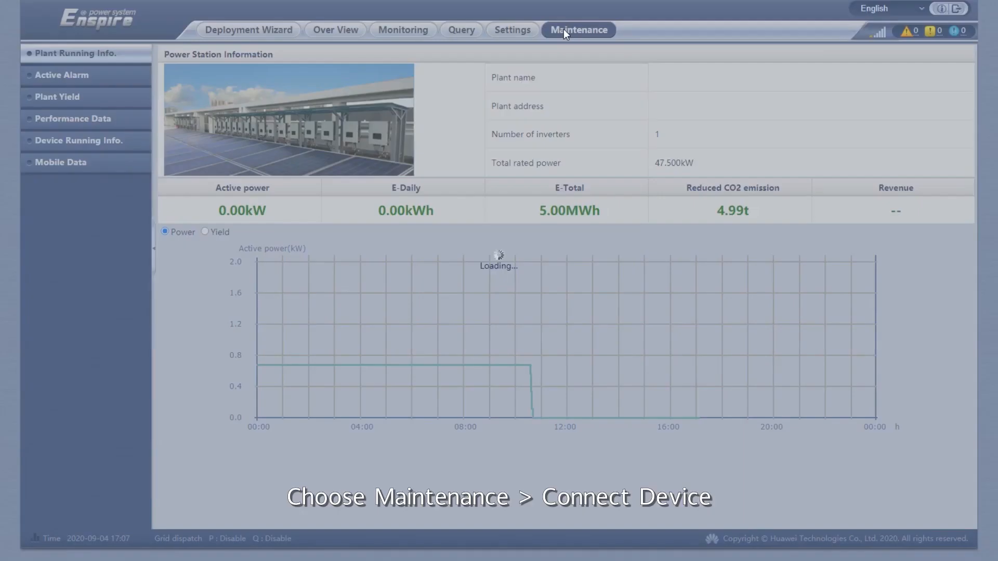
click(579, 30)
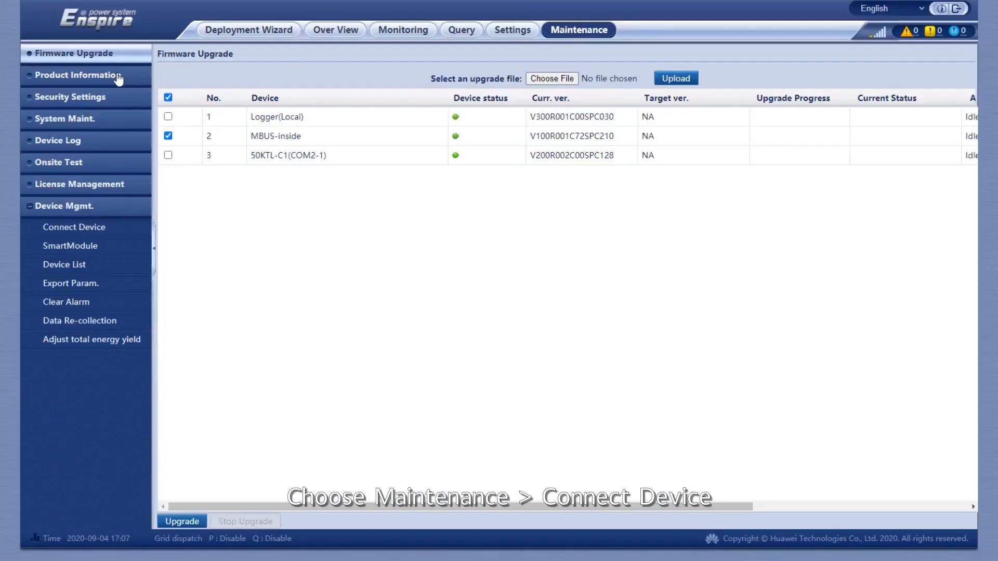
mouse_move(75, 230)
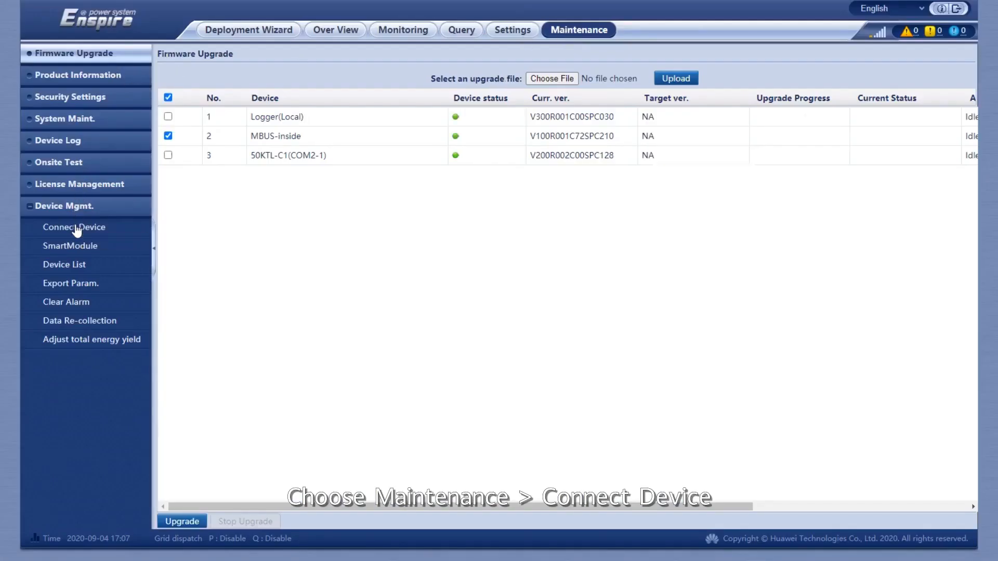
click(74, 227)
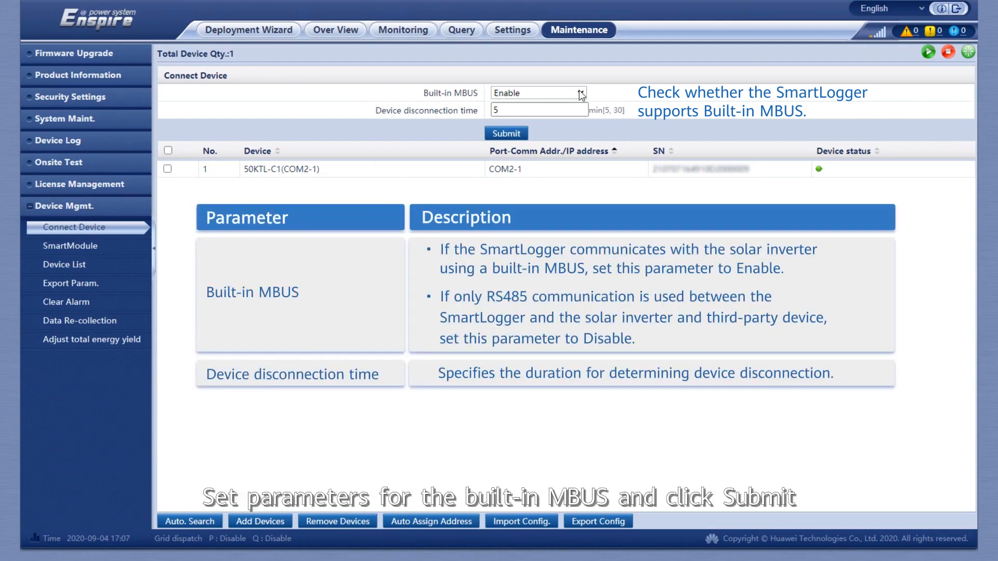
click(506, 134)
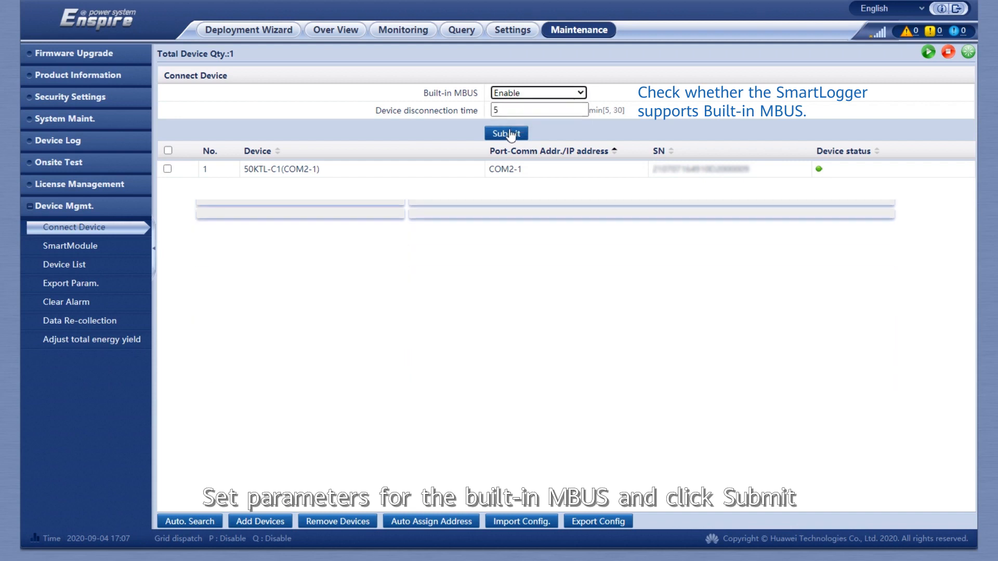
click(506, 133)
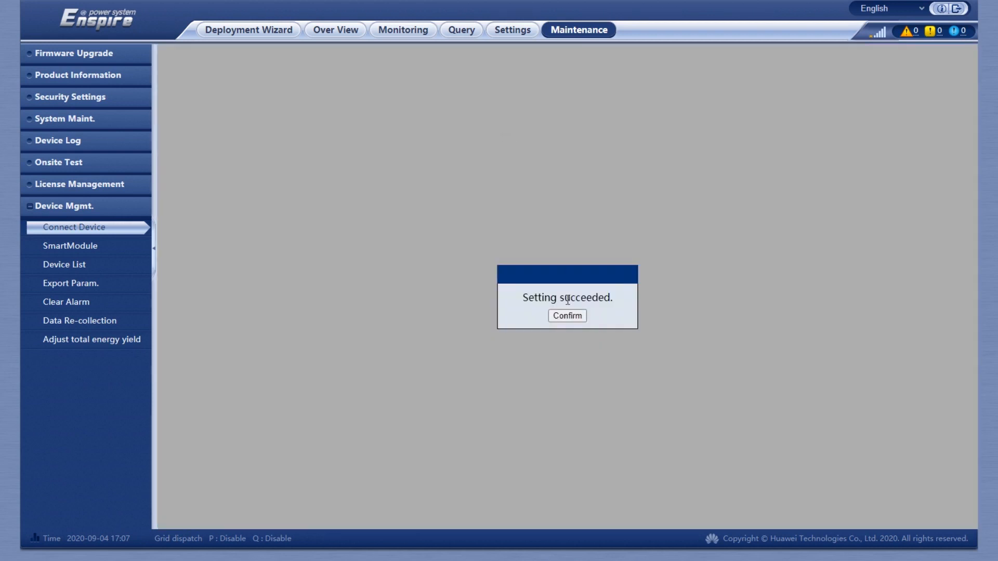
click(567, 316)
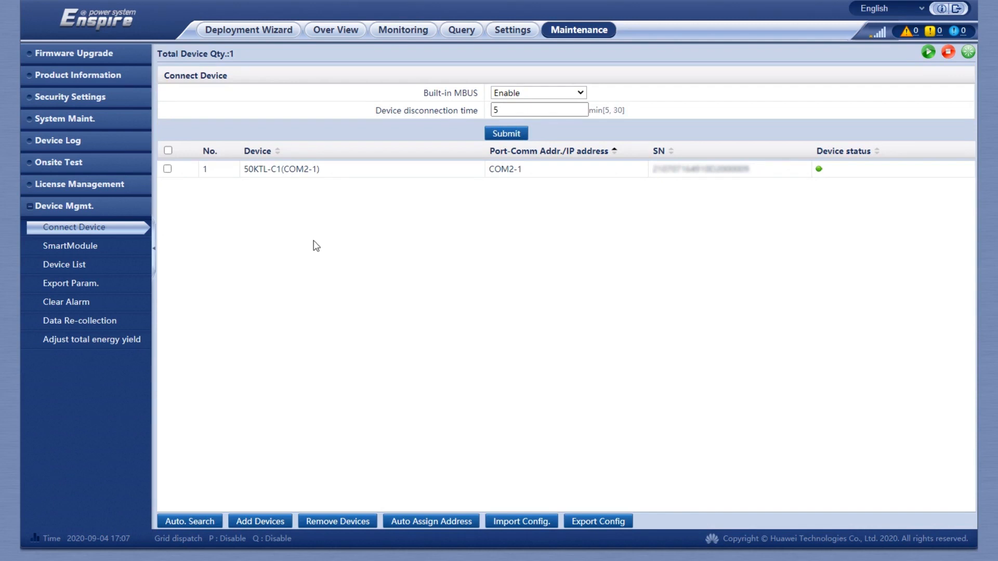
click(334, 30)
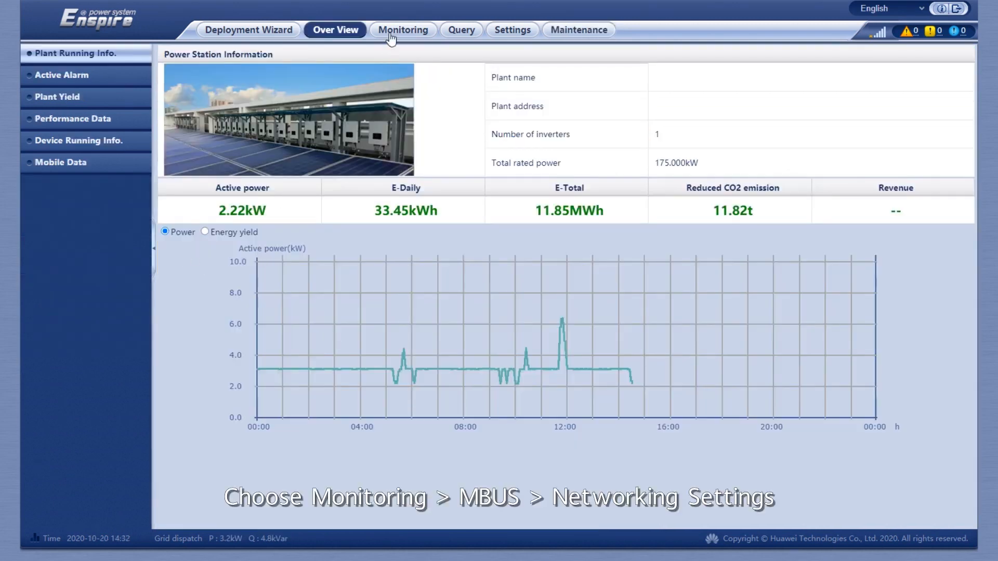
Step: Submit all eight MBUS-inside networking parameters, including anti-crosstalk, networking and the 2.5–5.7 MHz band
click(403, 30)
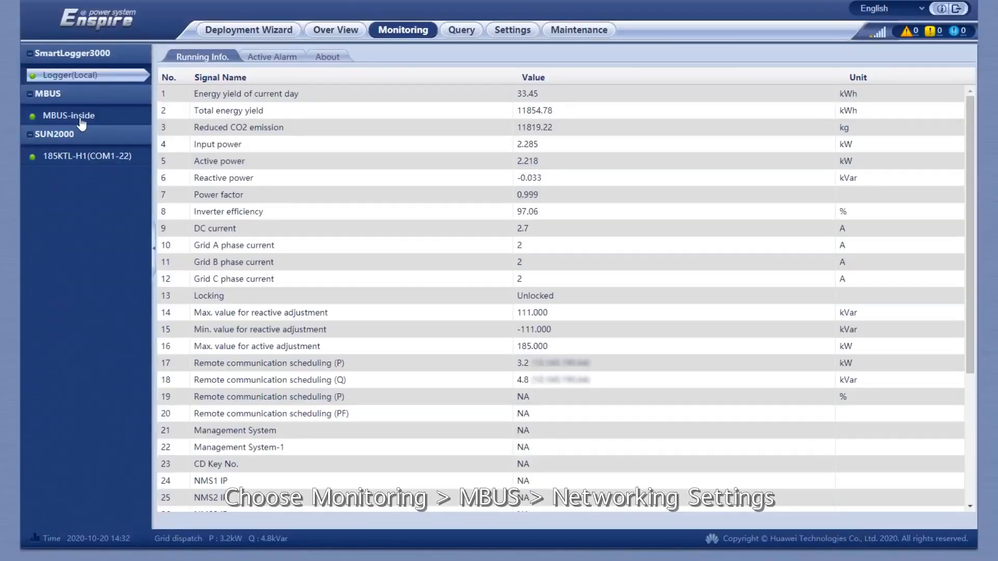
click(67, 115)
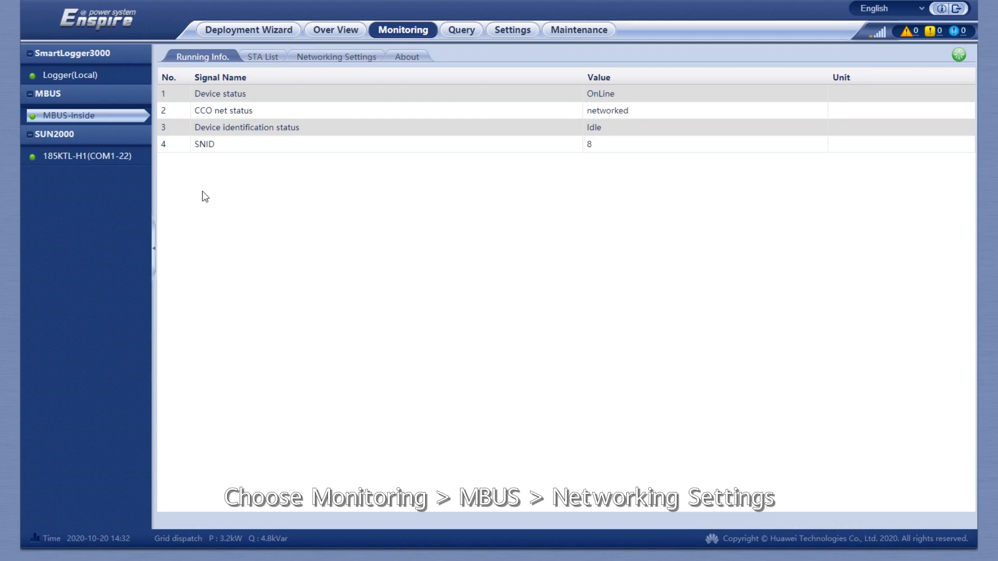
mouse_move(321, 77)
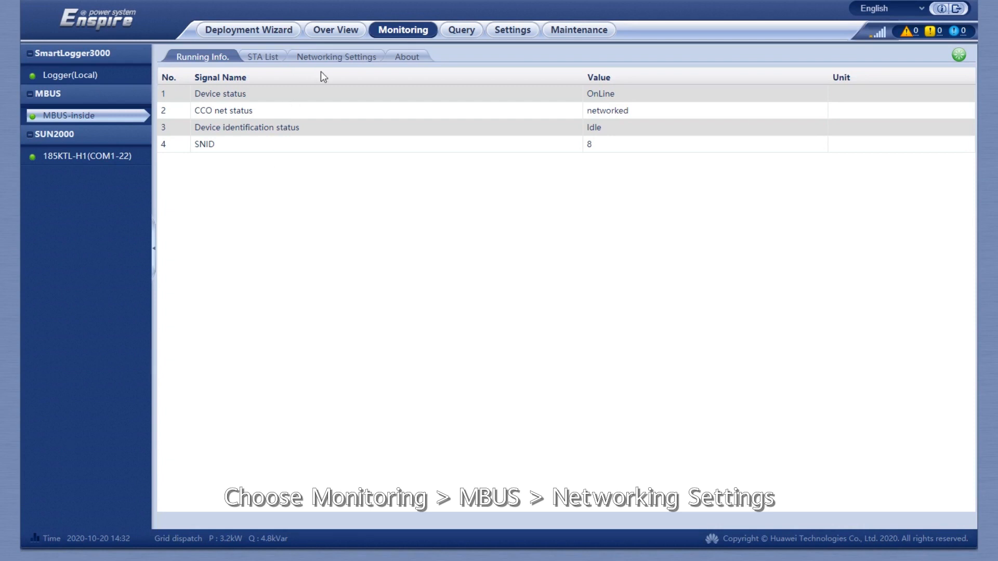
click(336, 57)
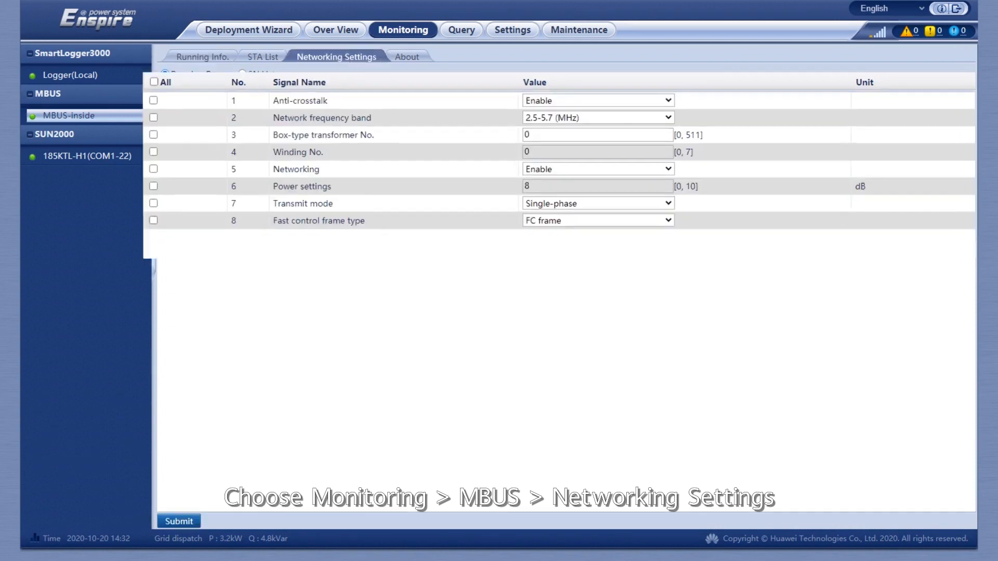
scroll(down, 3)
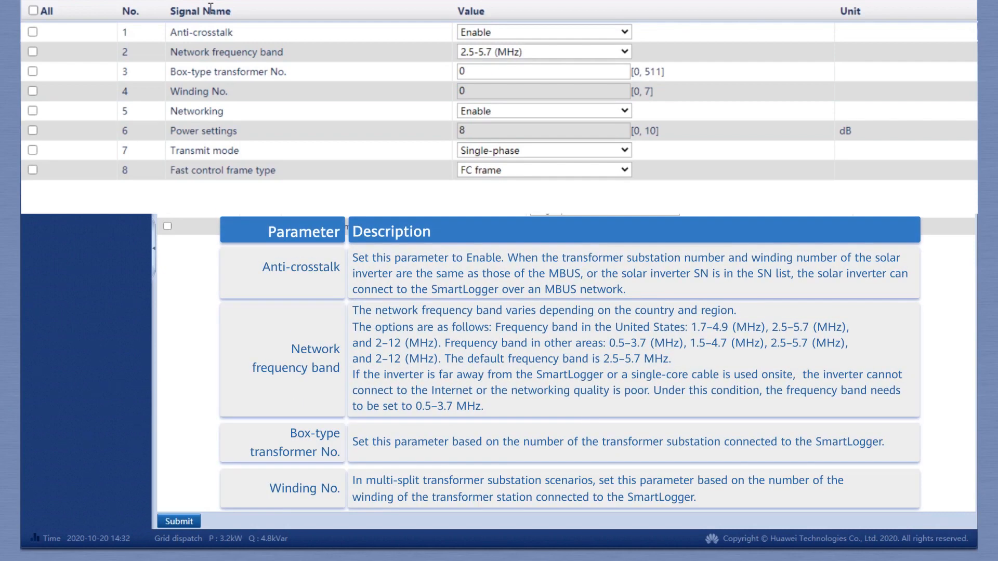
mouse_move(315, 47)
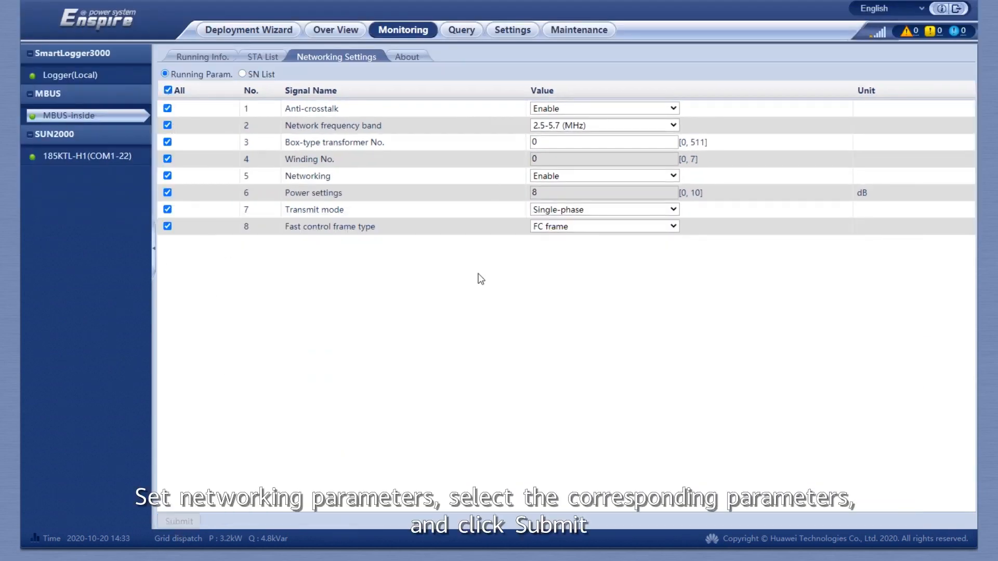
click(178, 520)
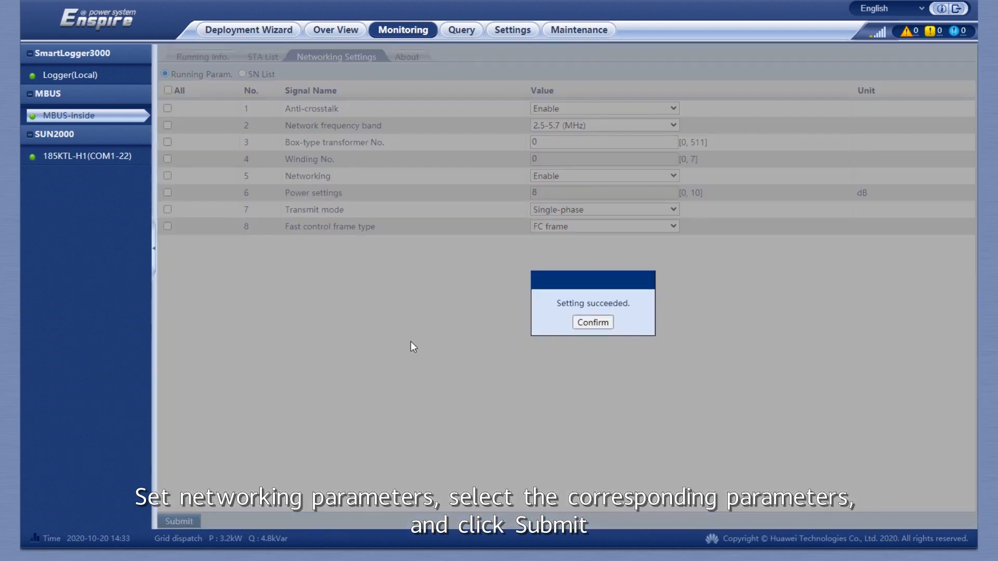
click(592, 322)
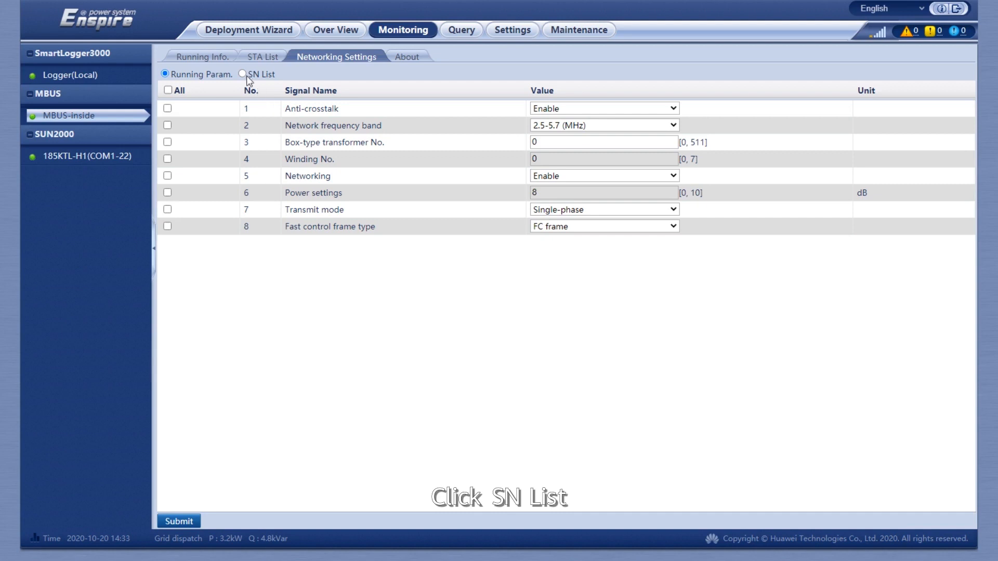
Step: Download the SN list template from the SN List view, then go back to the empty list
click(244, 74)
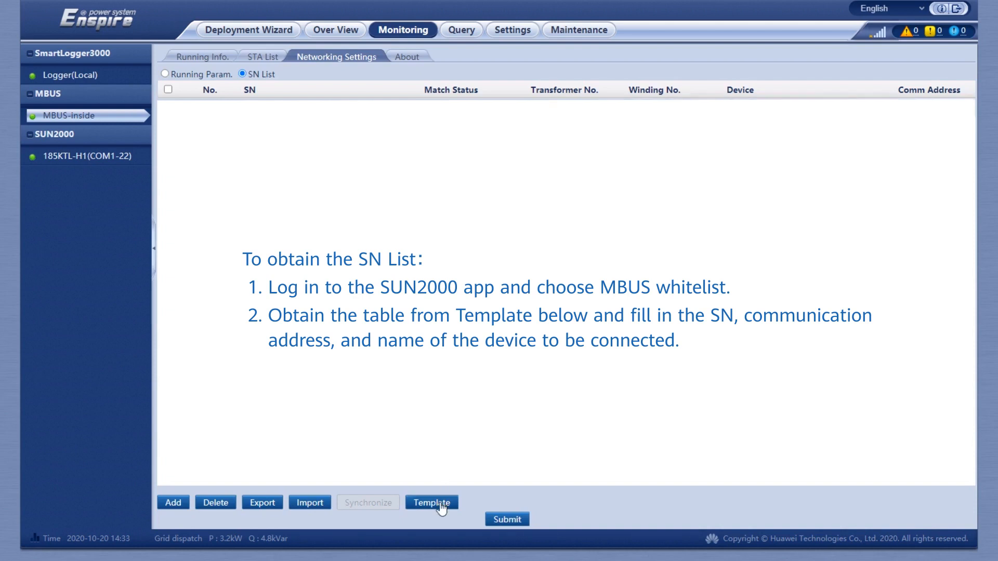
click(432, 502)
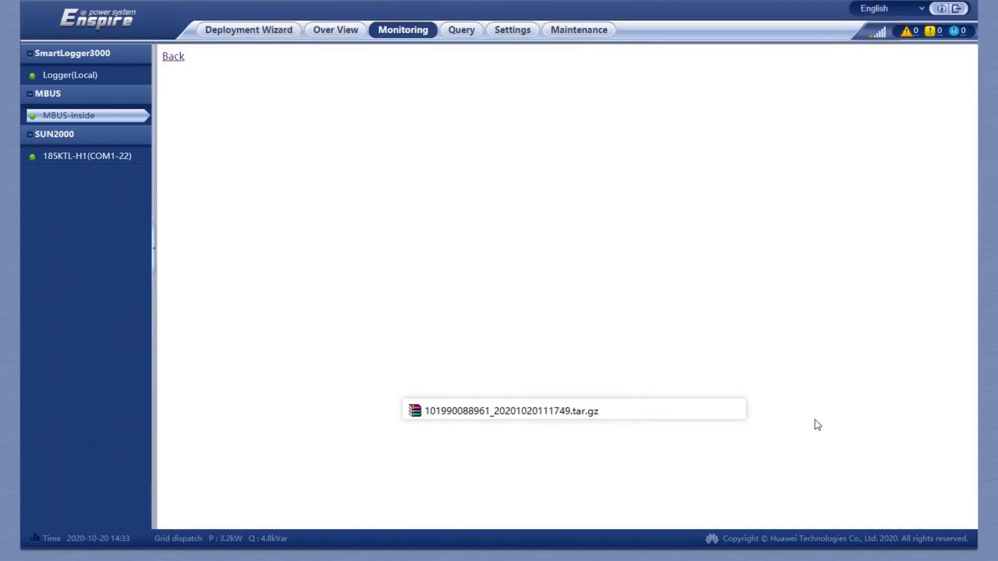
mouse_move(175, 61)
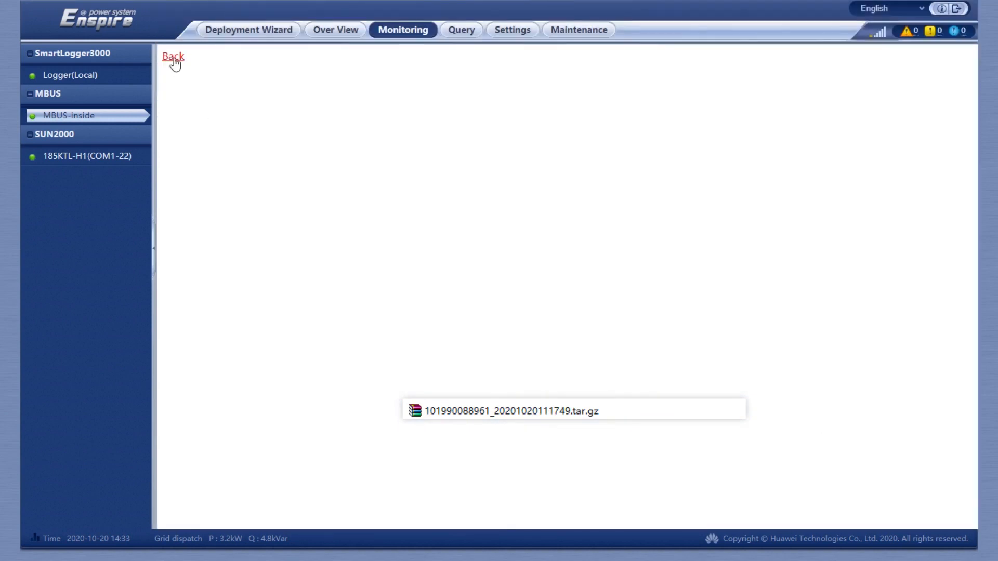
click(172, 57)
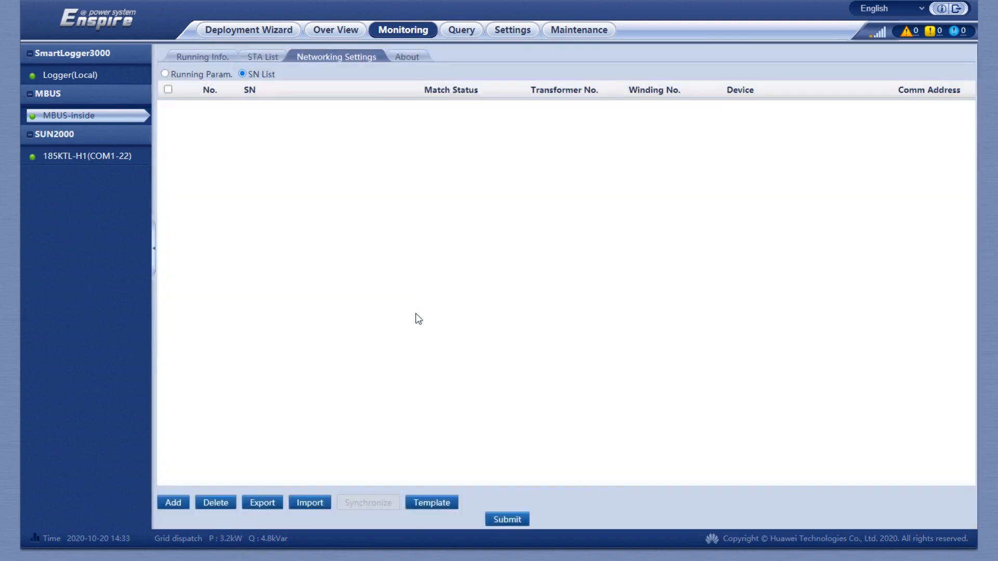
Step: Import the SN list csv file, filling the table with inverter serial numbers and comm addresses
click(309, 503)
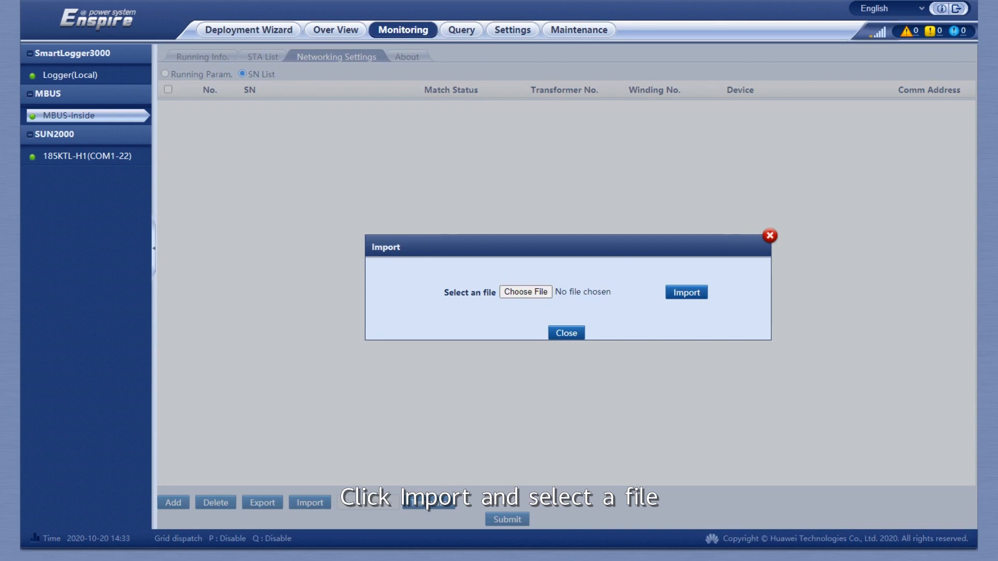
click(526, 291)
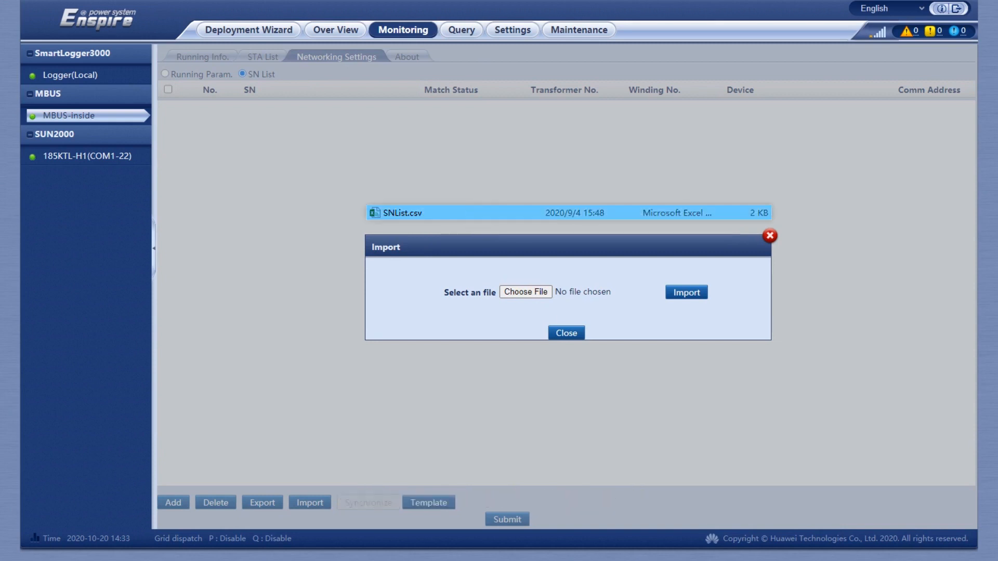
click(525, 292)
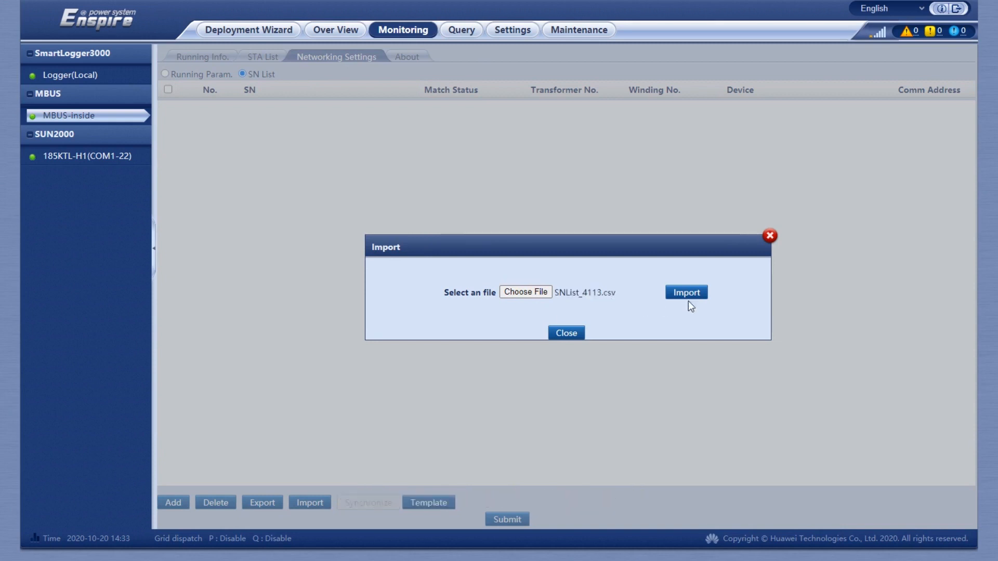
click(686, 292)
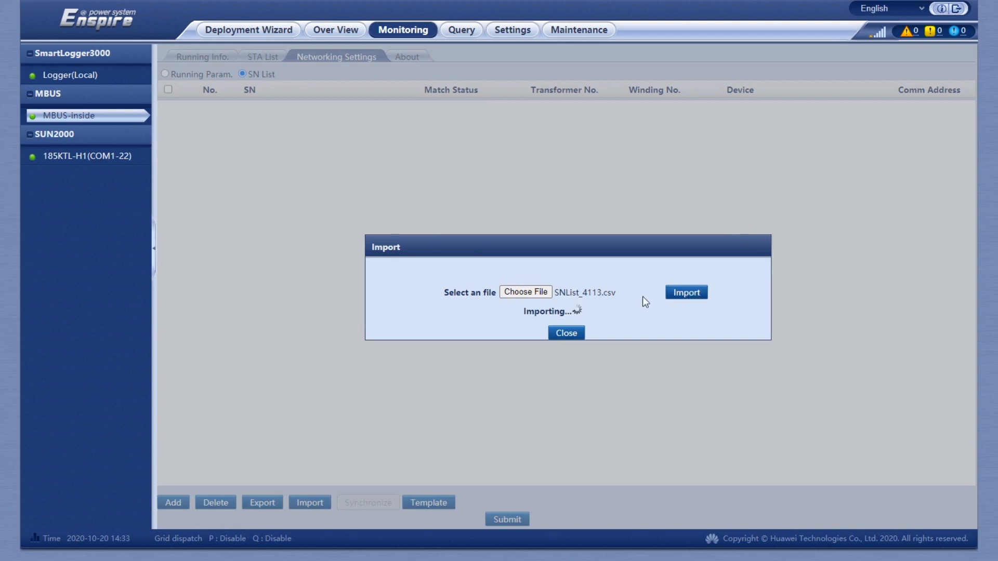
mouse_move(640, 312)
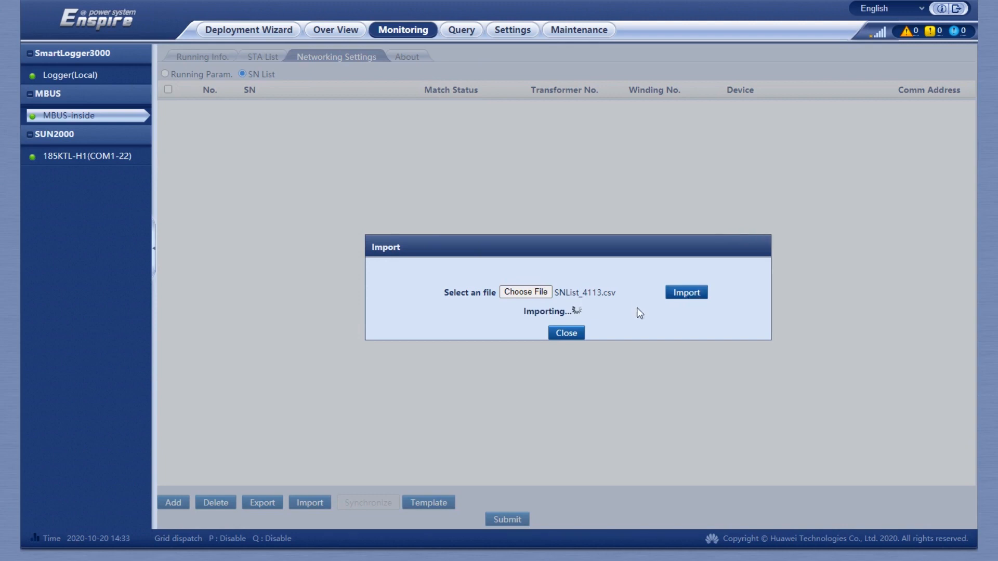
click(566, 333)
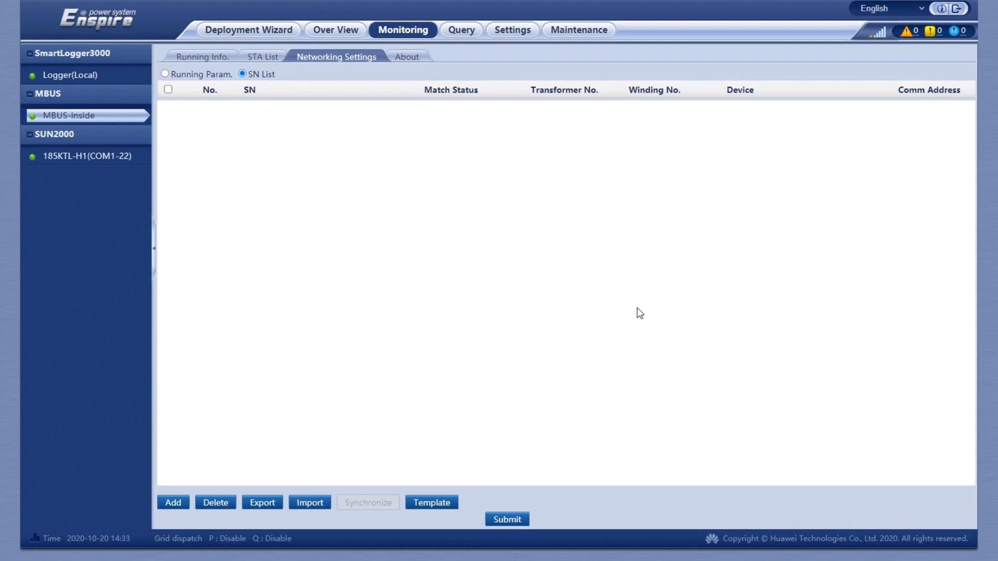
click(310, 502)
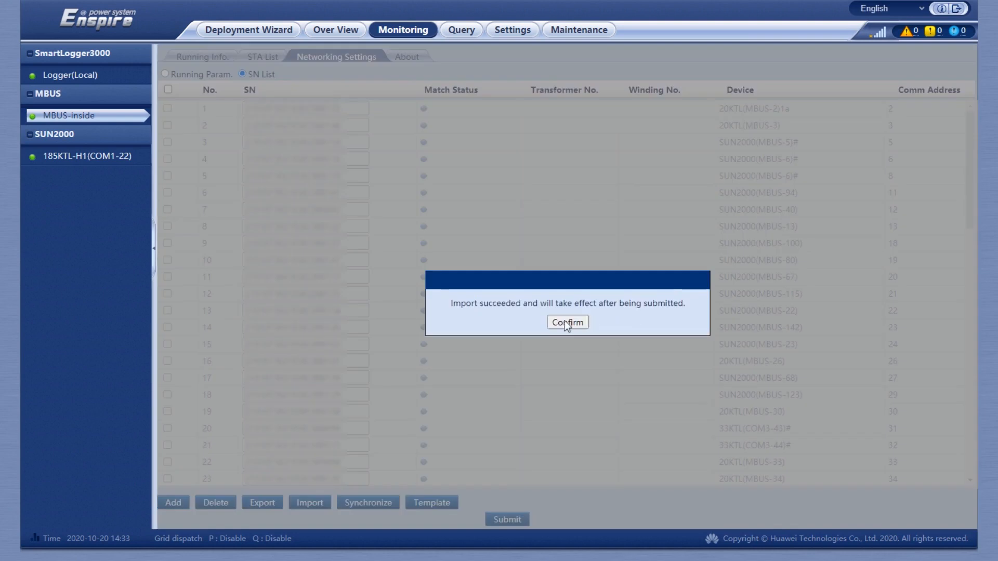
click(567, 323)
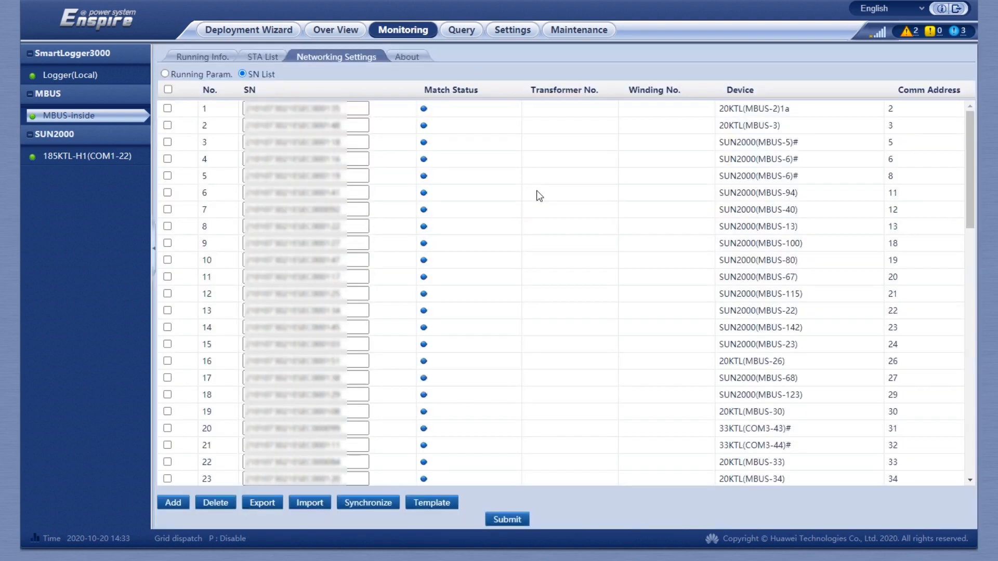
Step: Submit the imported SN list, check the 69 online STAs, and review the 68 matched entries
click(368, 502)
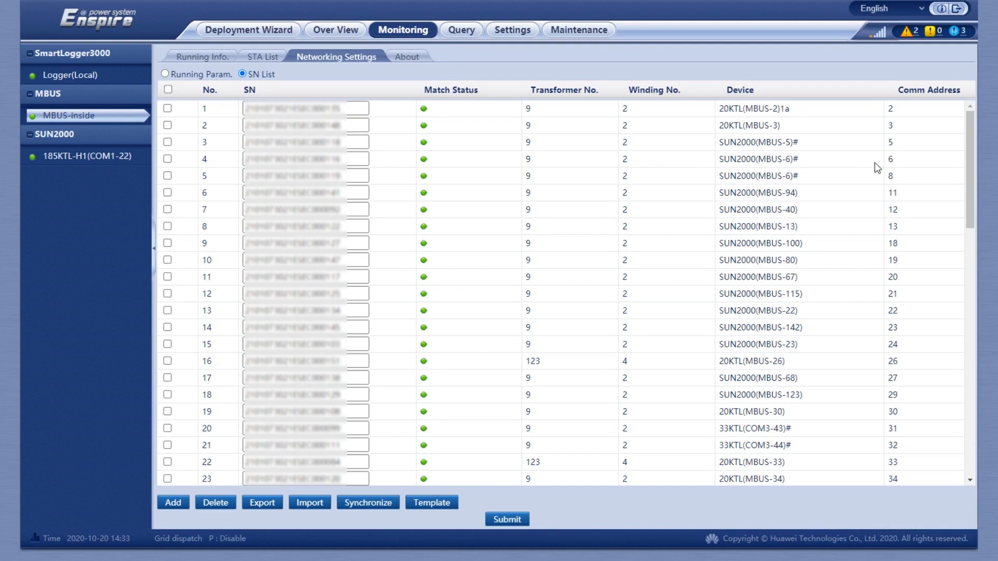
click(262, 56)
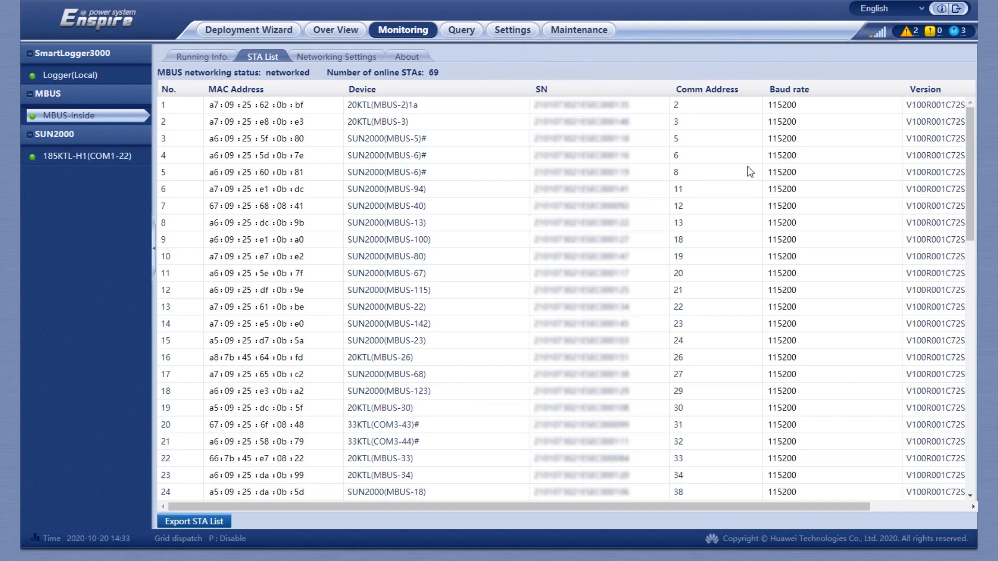
click(336, 56)
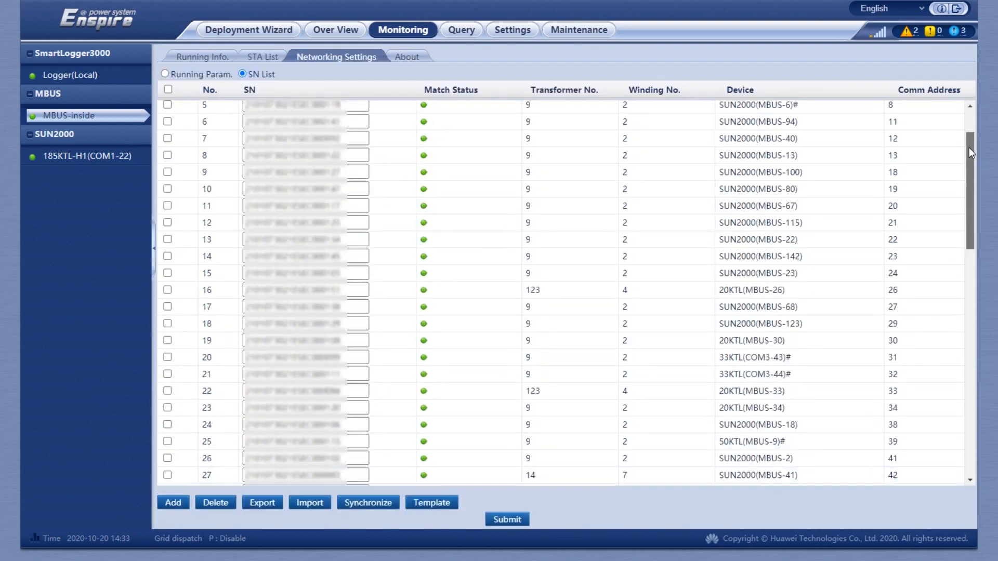
scroll(down, 3)
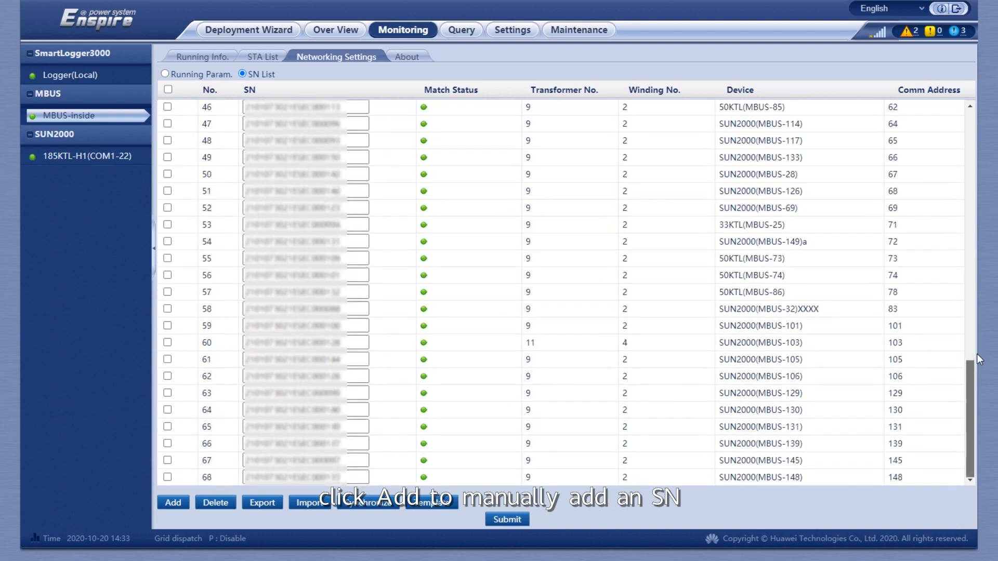
Step: Manually add an SN entry for SUN2000(MBUS-138) at comm address 138 and submit the list
click(172, 503)
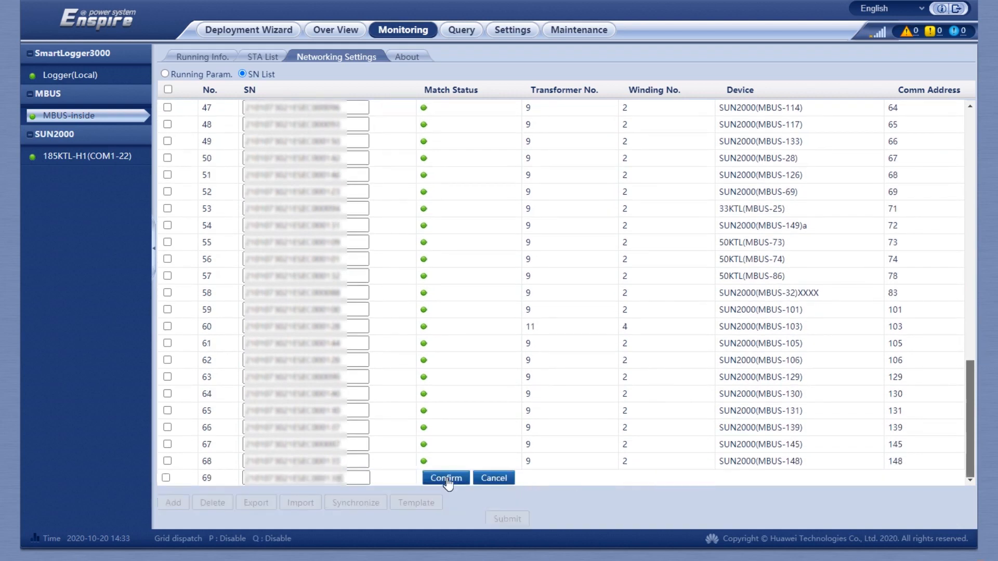
click(446, 478)
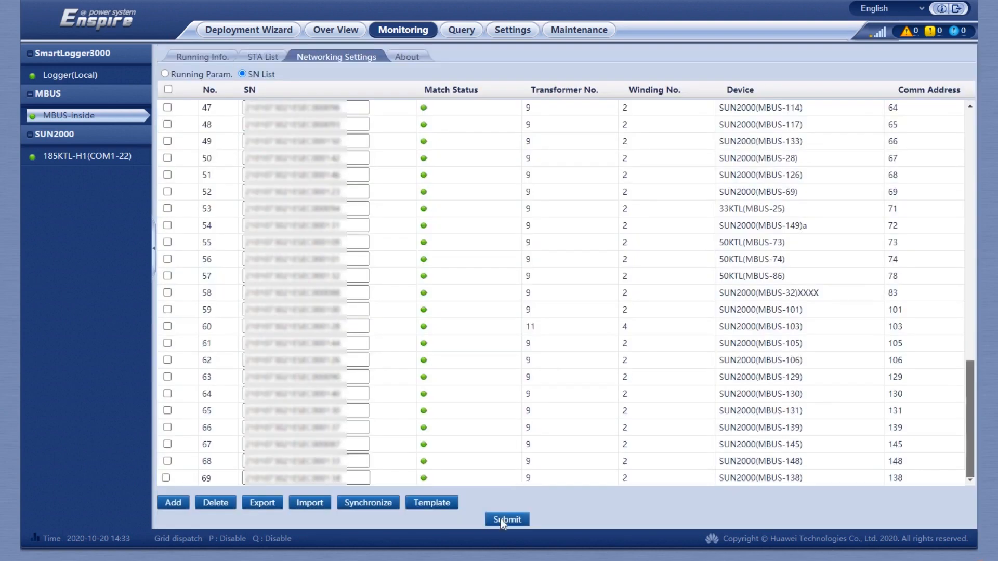
click(507, 519)
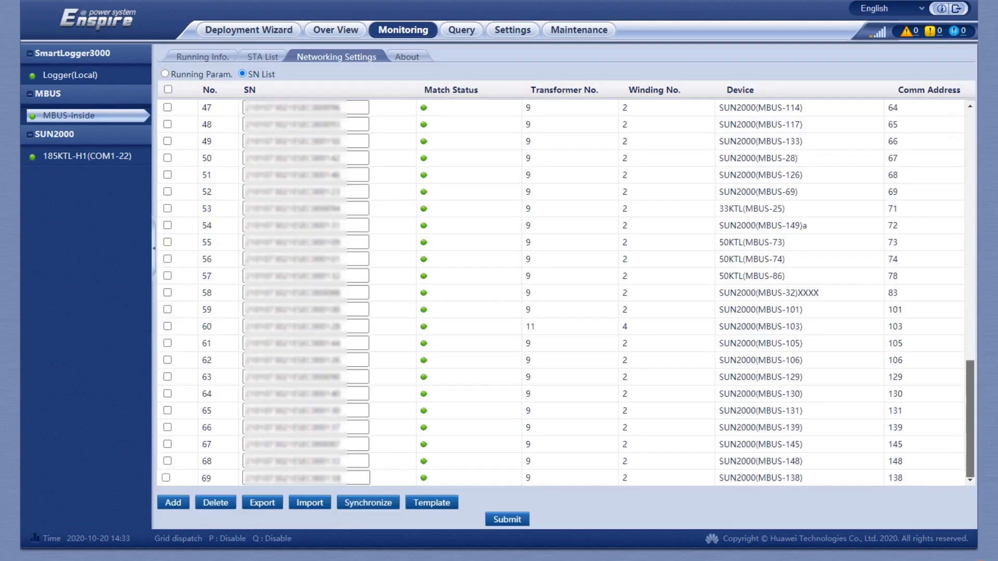
Step: Sync transformer No. and winding No. to all devices in the Synchronize dialog
click(367, 502)
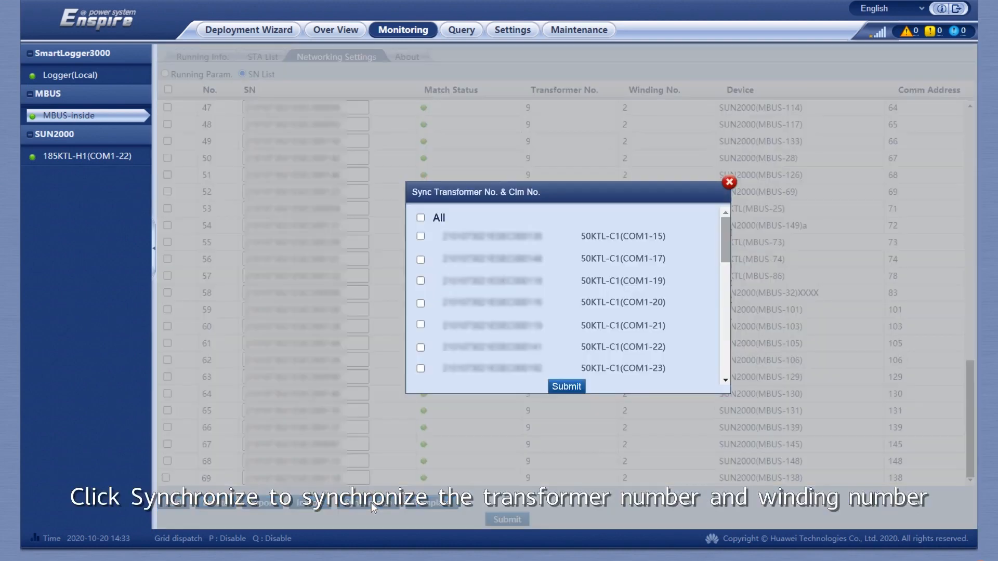
click(420, 218)
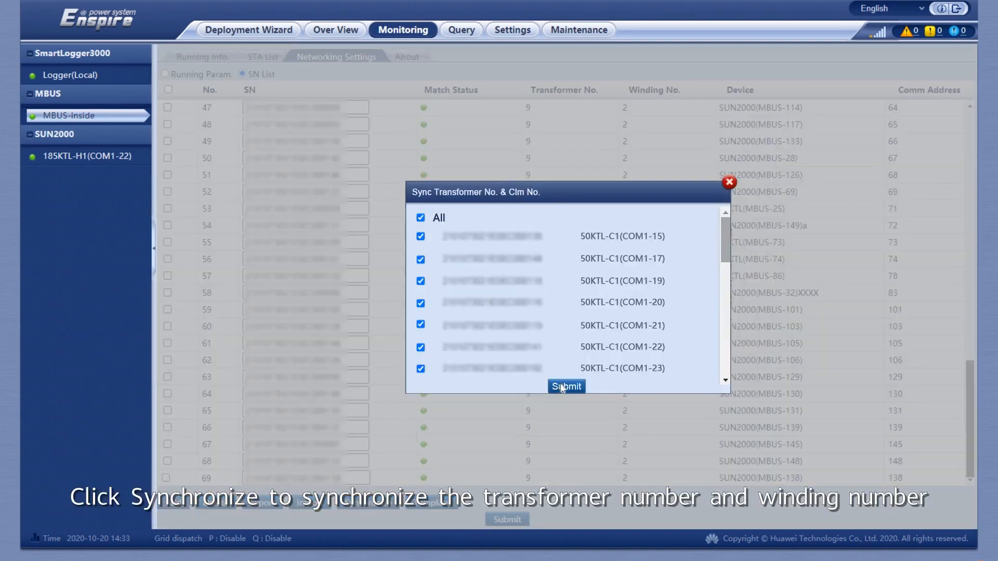
click(565, 386)
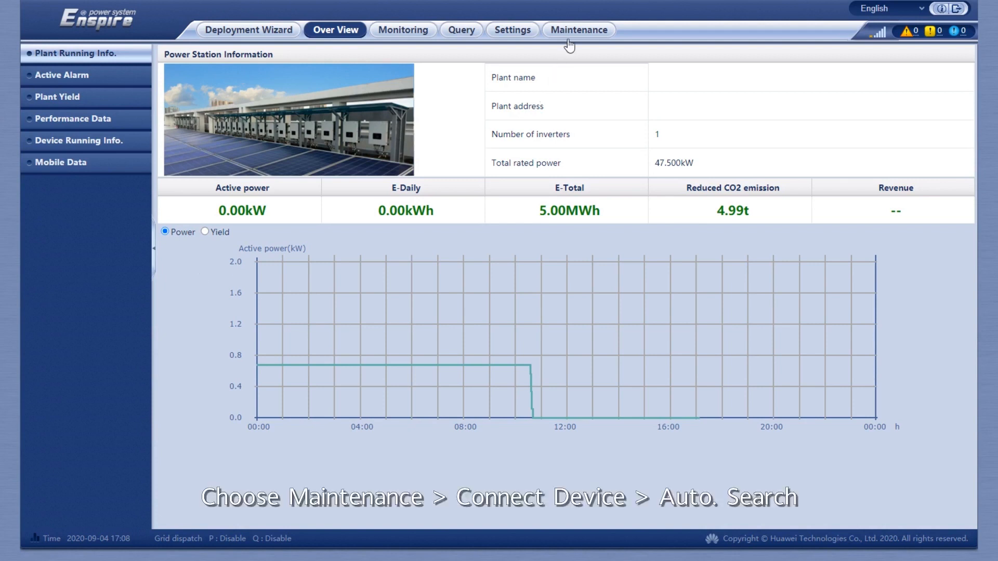
Step: Run Auto. Search under Connect Device, finding 70 devices for 71 in total
click(578, 29)
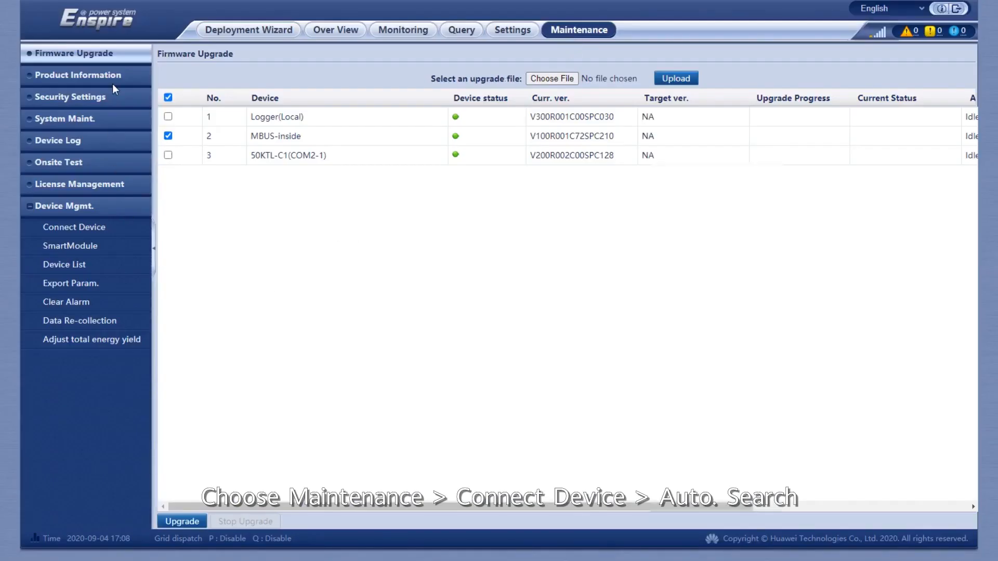
click(74, 227)
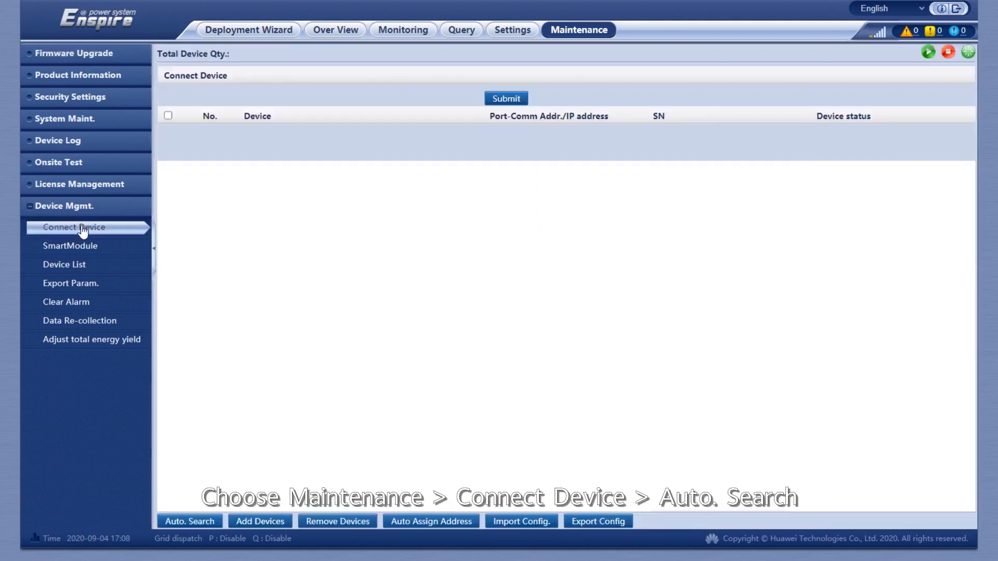
click(189, 522)
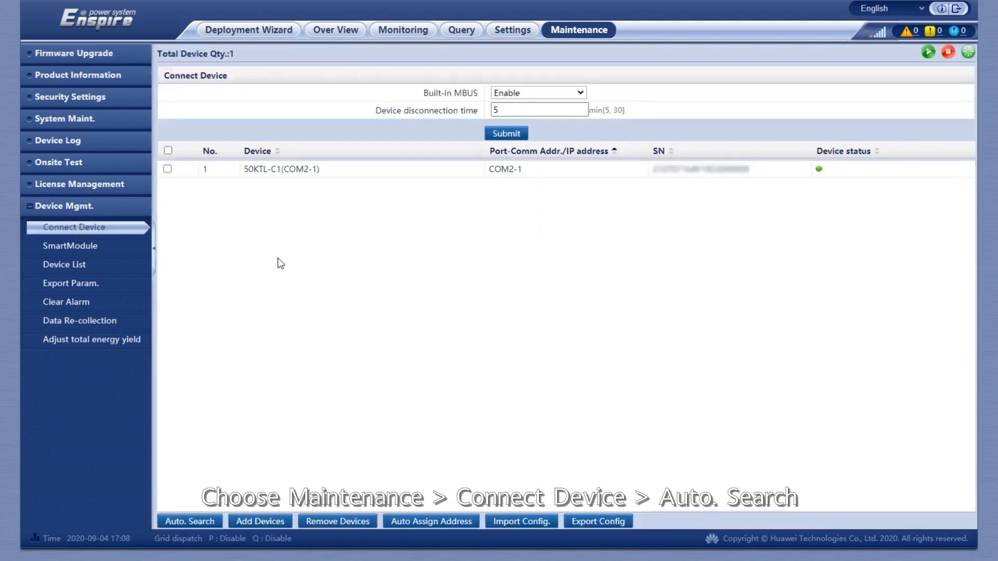
click(189, 522)
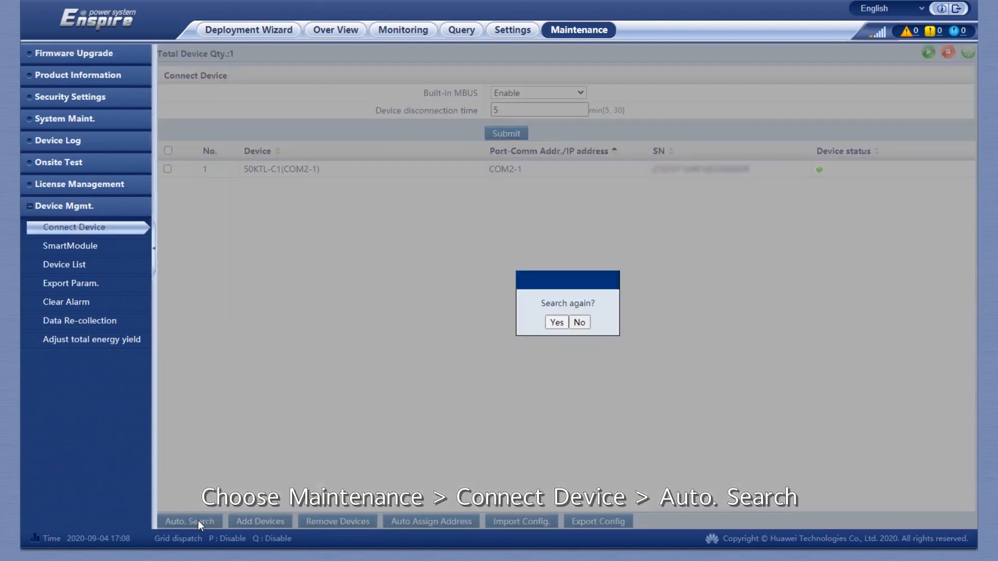
click(556, 322)
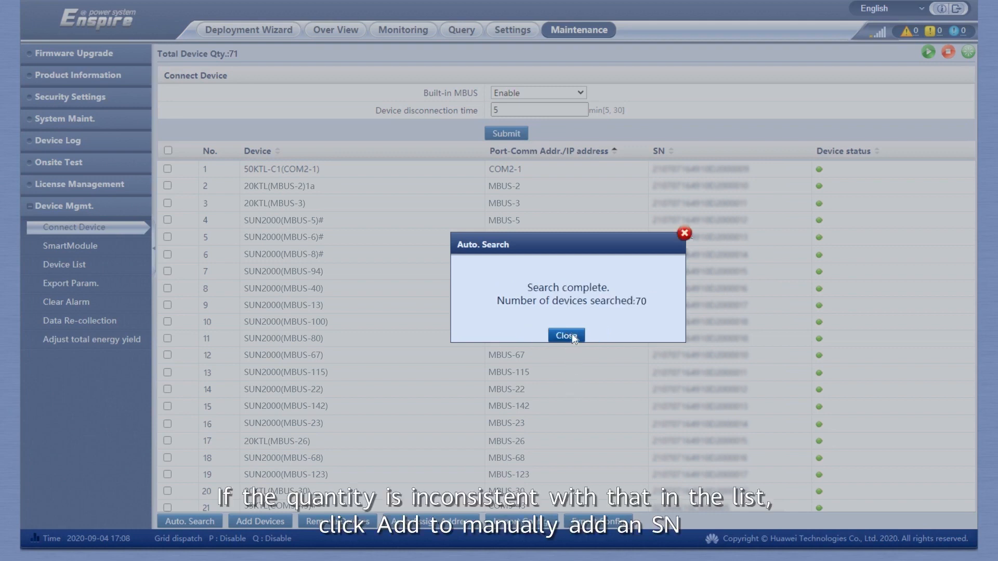
click(566, 336)
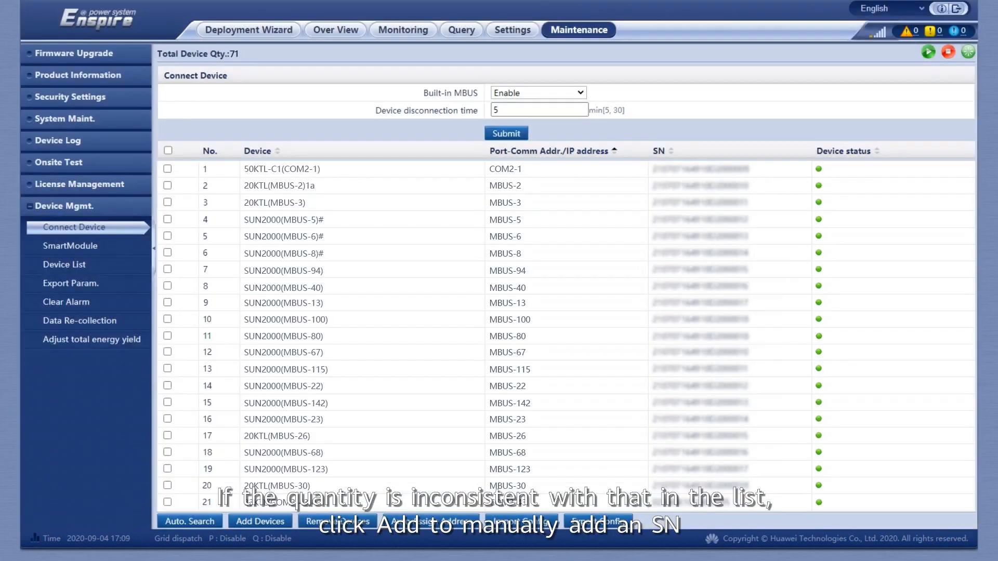
click(334, 29)
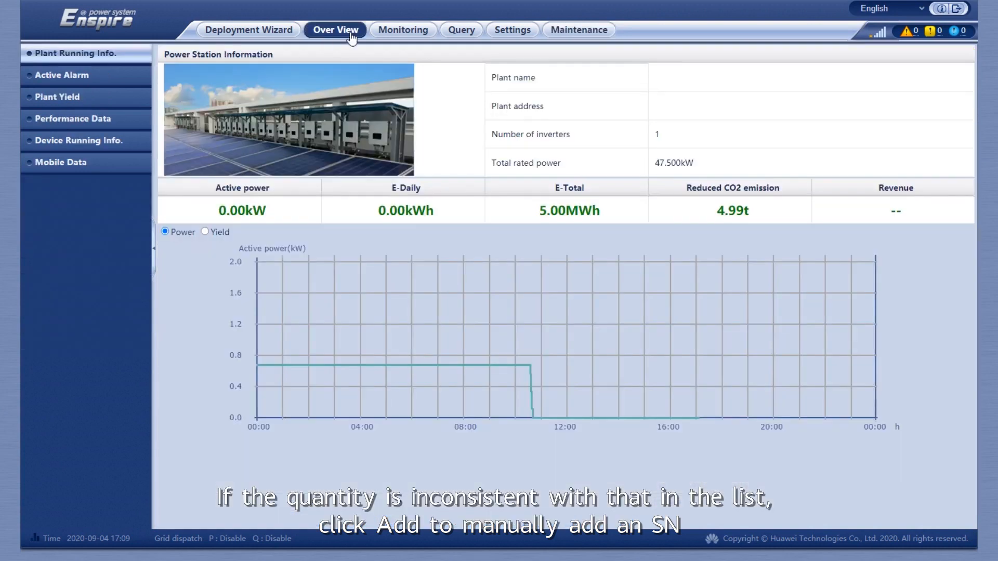
Step: Add a SUN2000 inverter with MBUS connection at address 2, then close the form
click(578, 29)
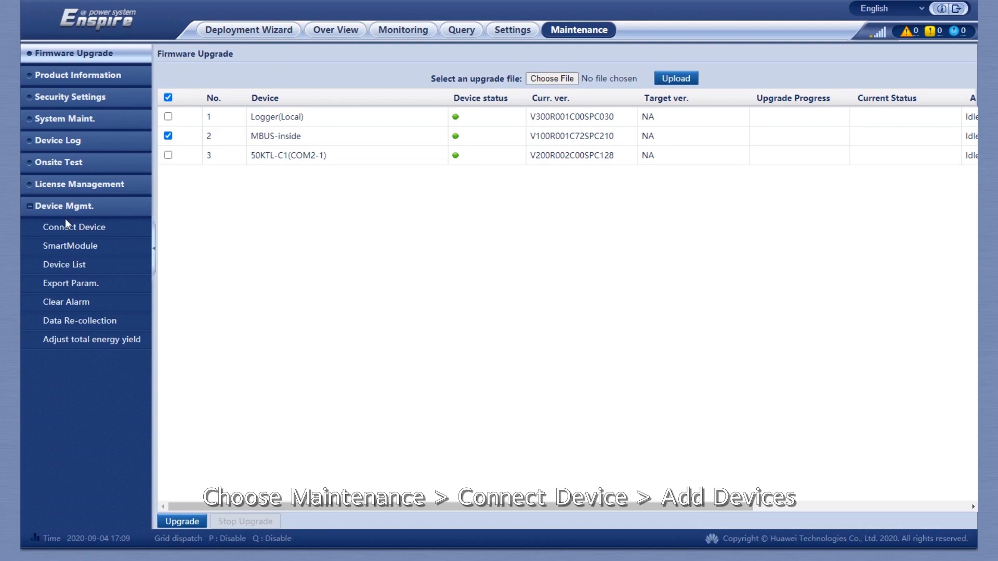
click(74, 227)
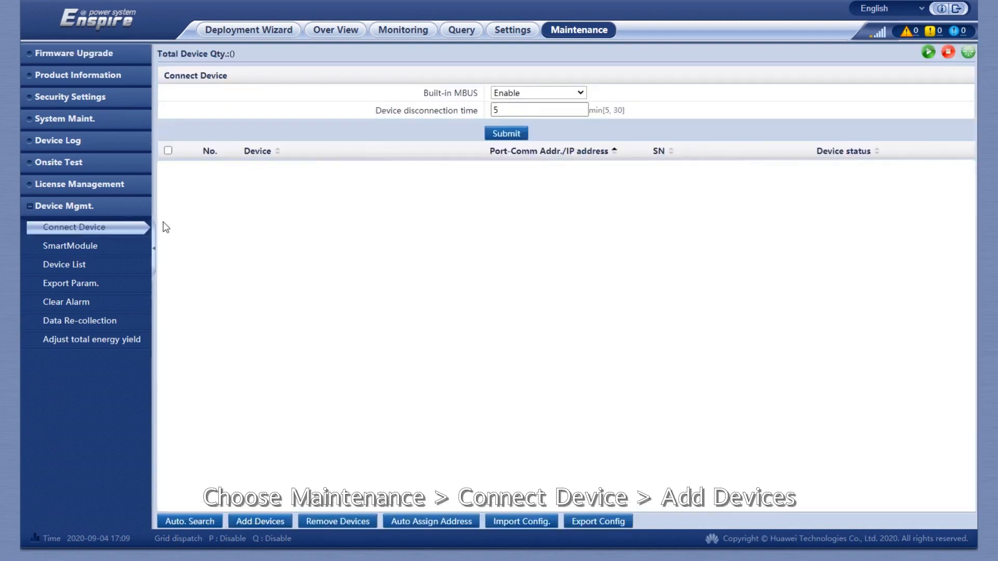
mouse_move(231, 244)
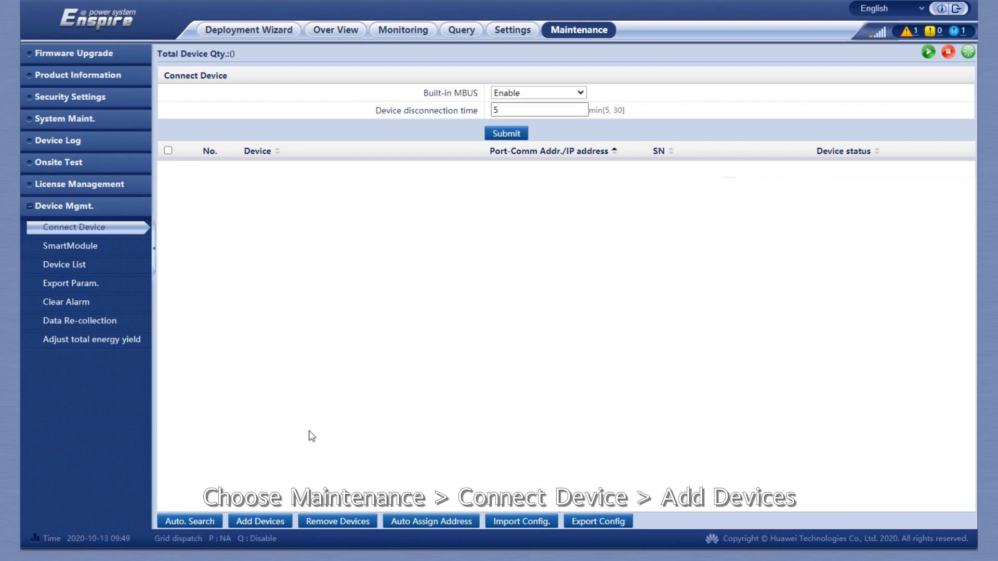
click(260, 521)
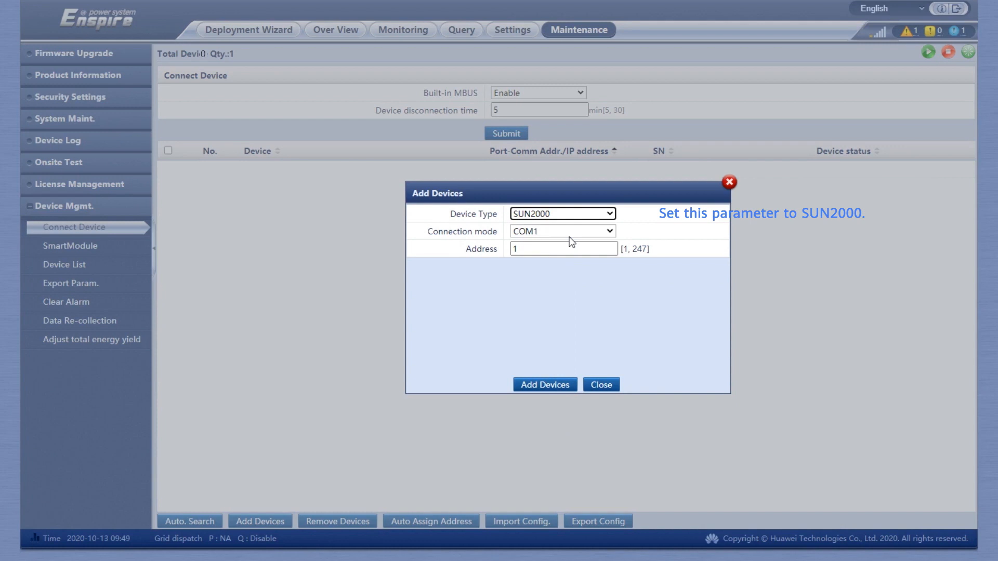
click(563, 231)
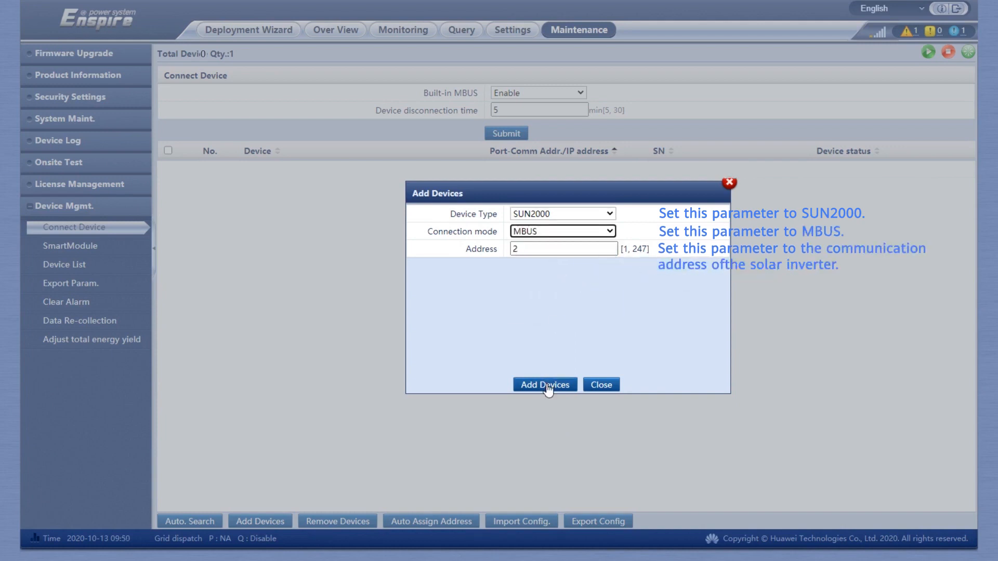
click(545, 384)
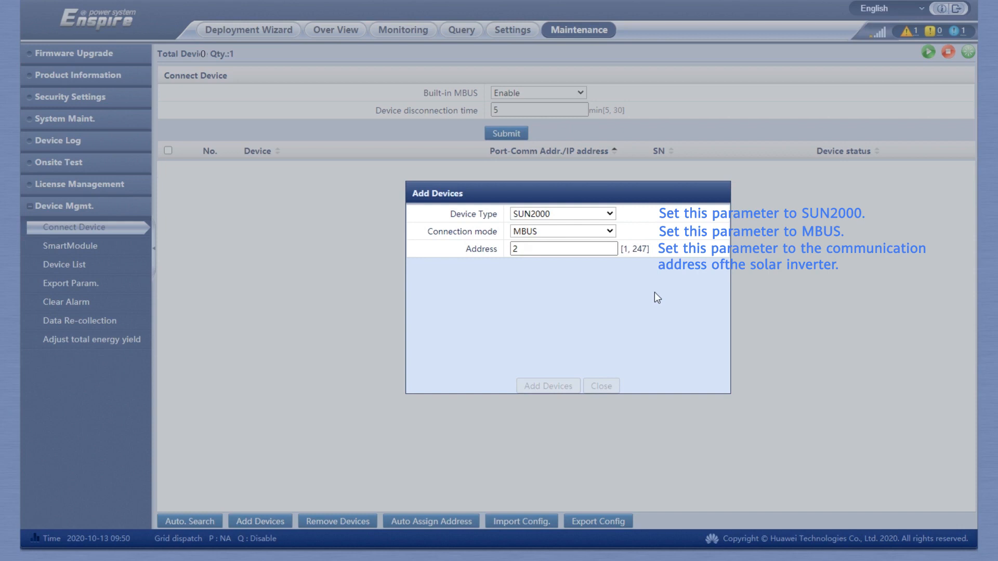
mouse_move(596, 312)
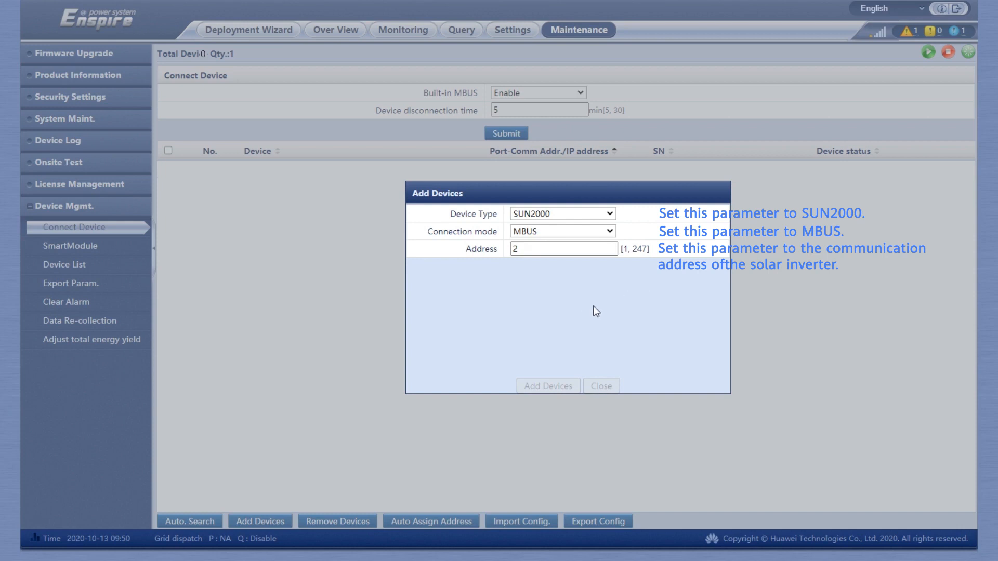
click(548, 386)
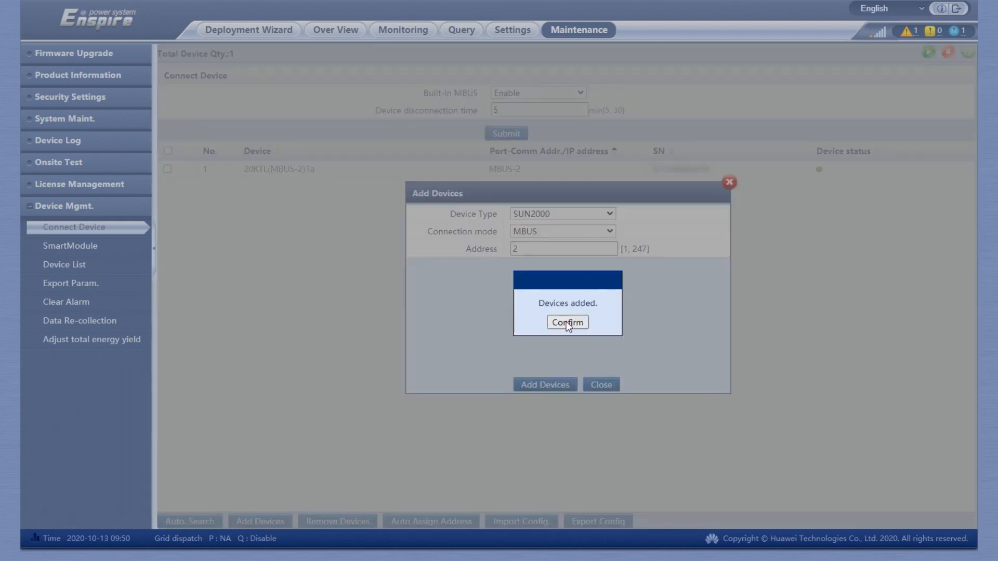
click(567, 322)
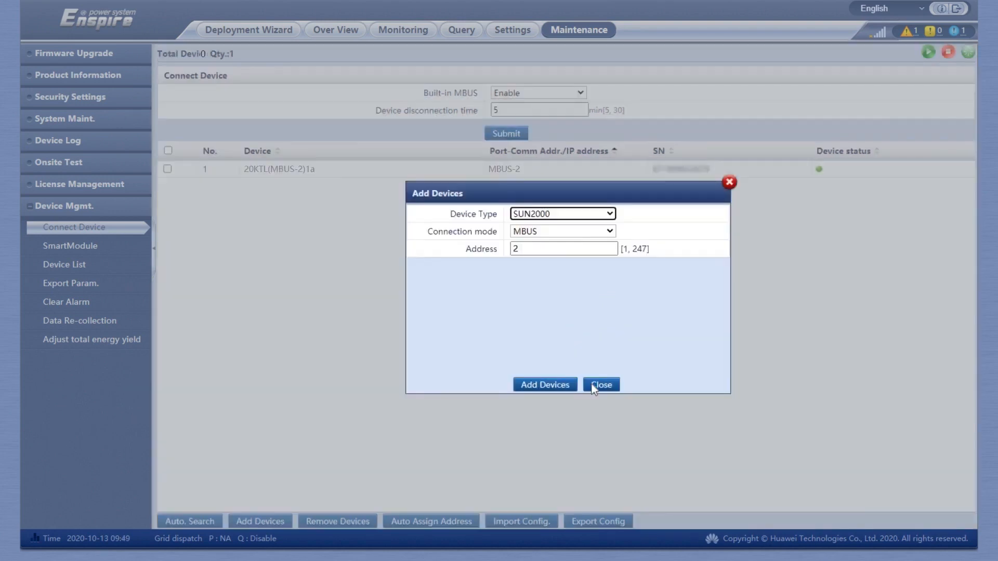
click(601, 384)
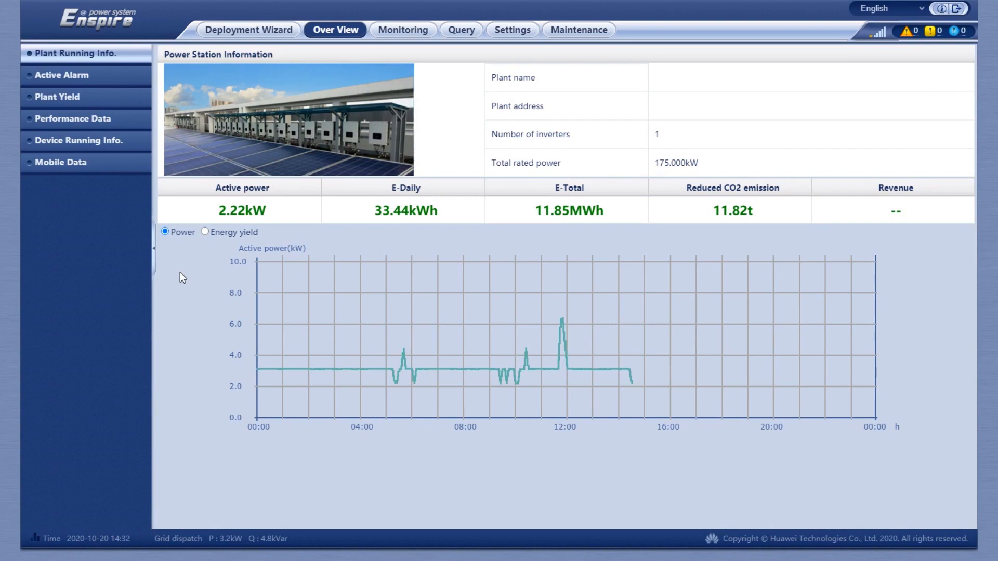
Step: Under Comm. Param. > RS485, submit a COM1 baud rate of 115200 and confirm
click(513, 30)
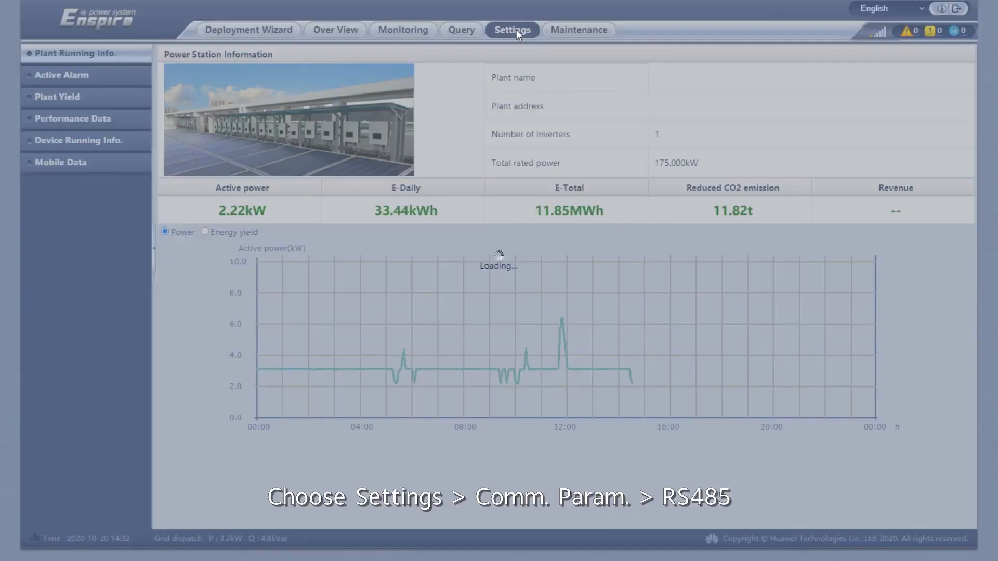
click(512, 30)
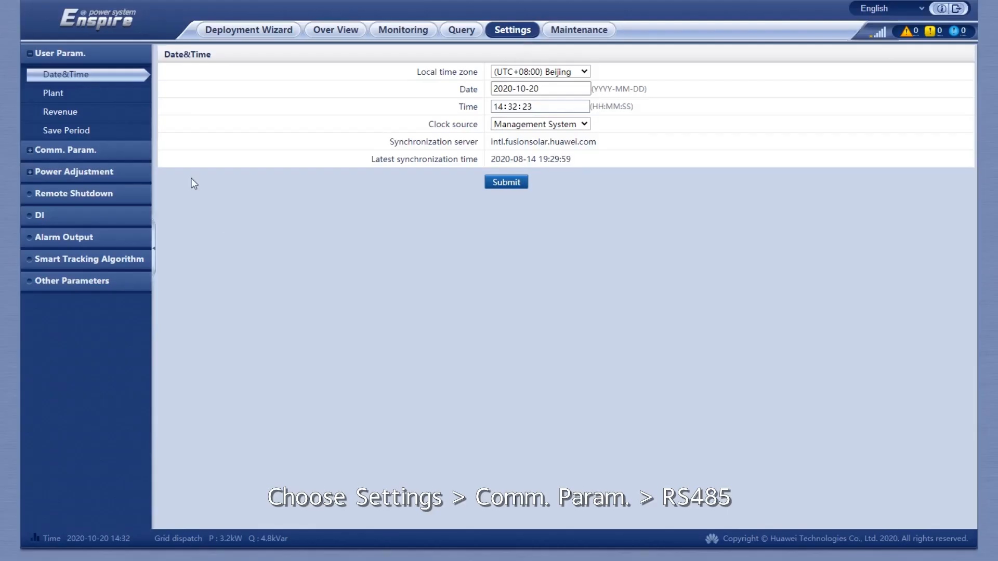
click(49, 208)
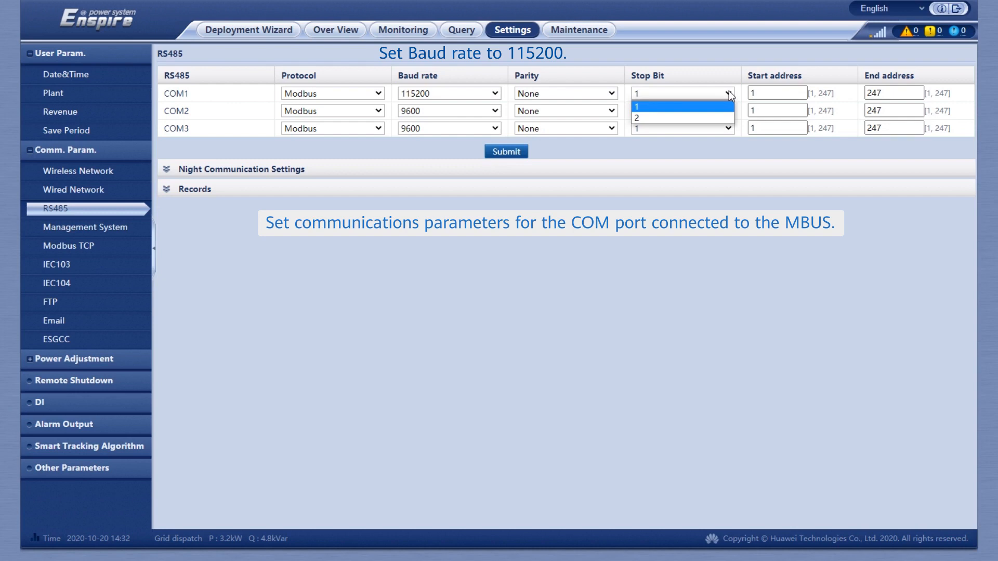
click(505, 151)
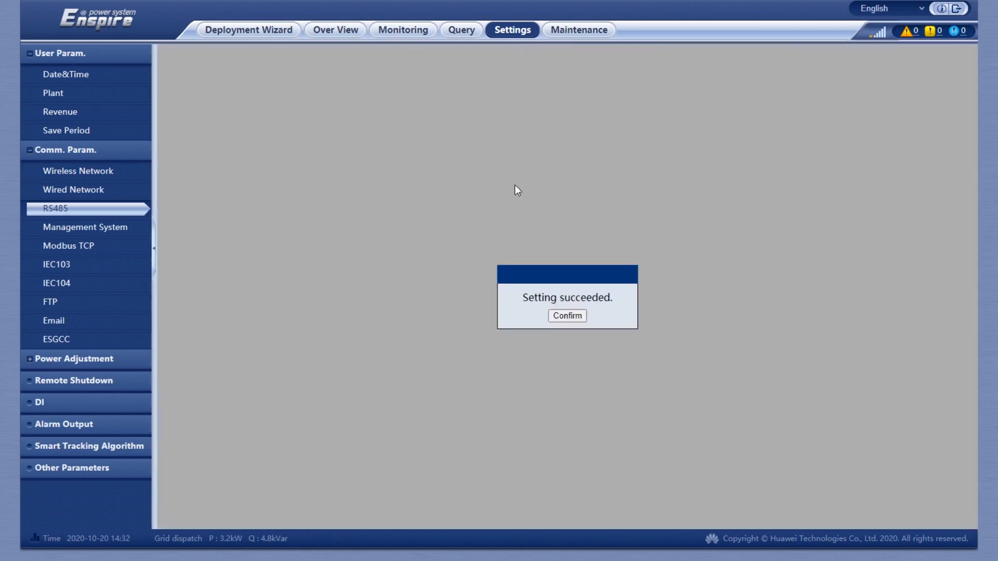
click(335, 29)
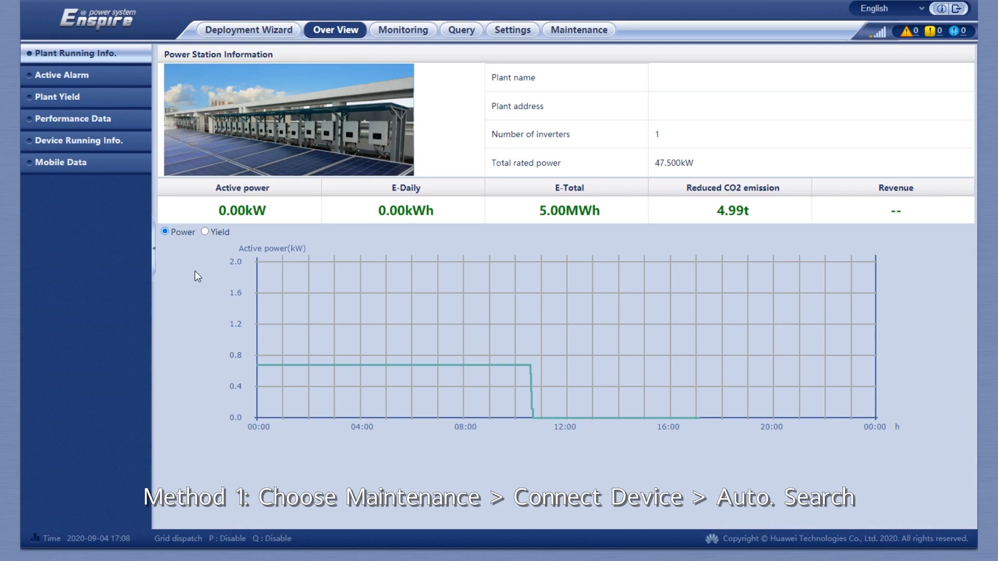
Step: Re-run Auto. Search under Connect Device, finding 2 devices including MBUS(COM1-249)
click(579, 29)
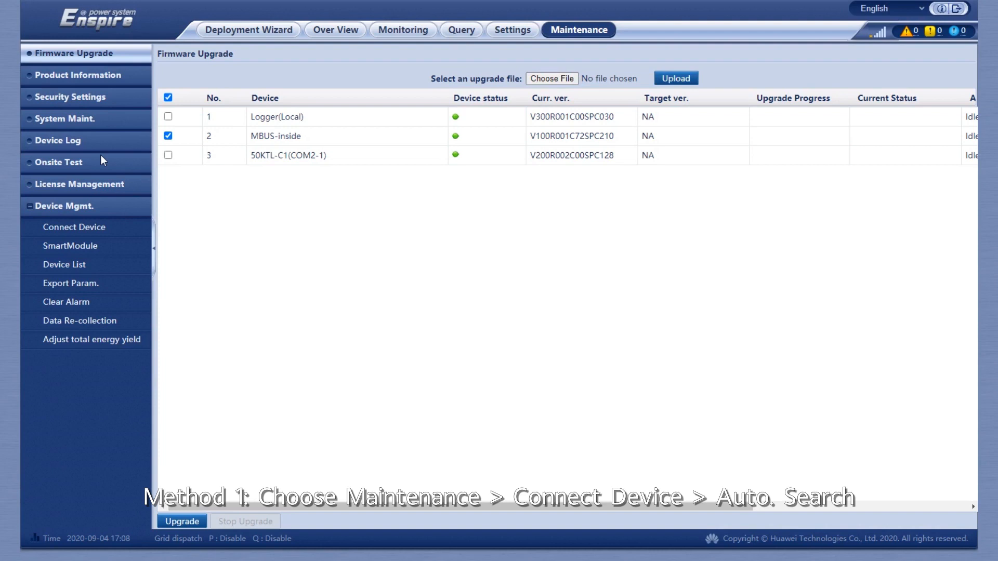
click(74, 227)
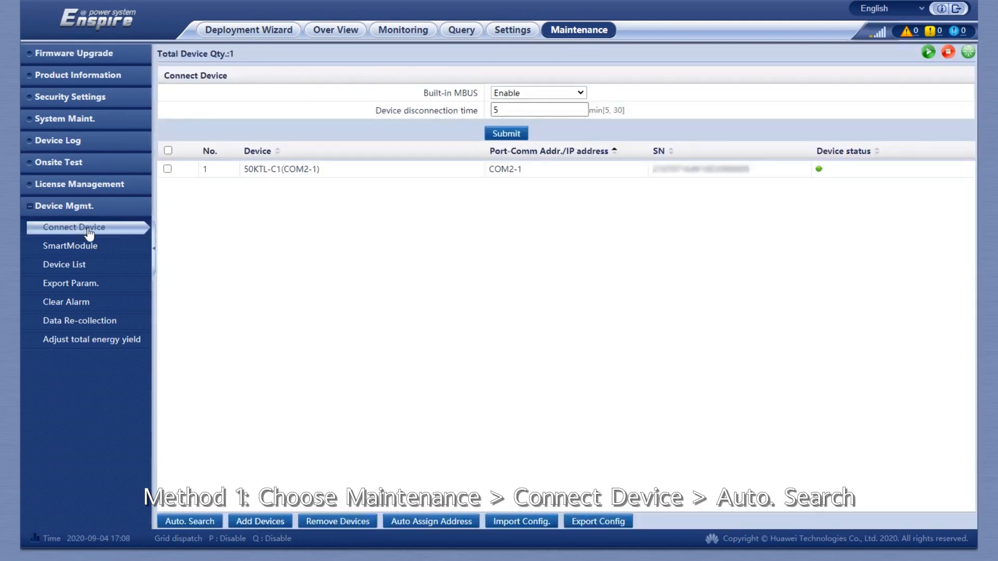
mouse_move(202, 421)
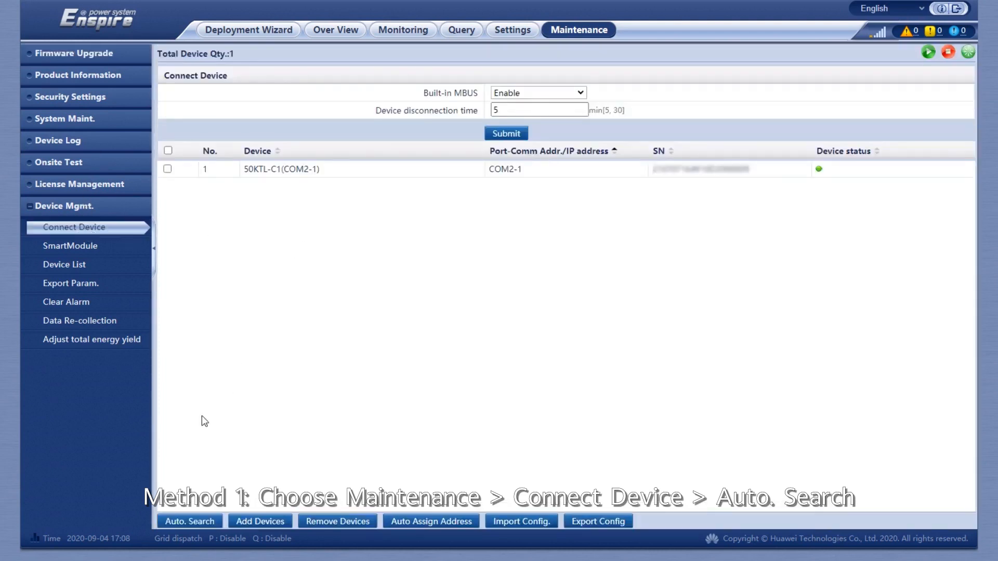
click(189, 521)
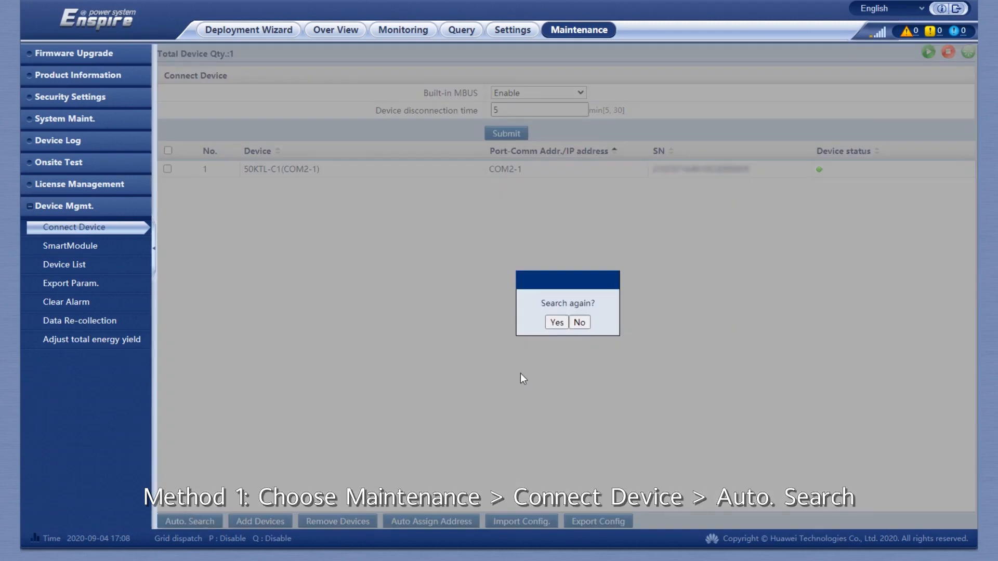
click(556, 322)
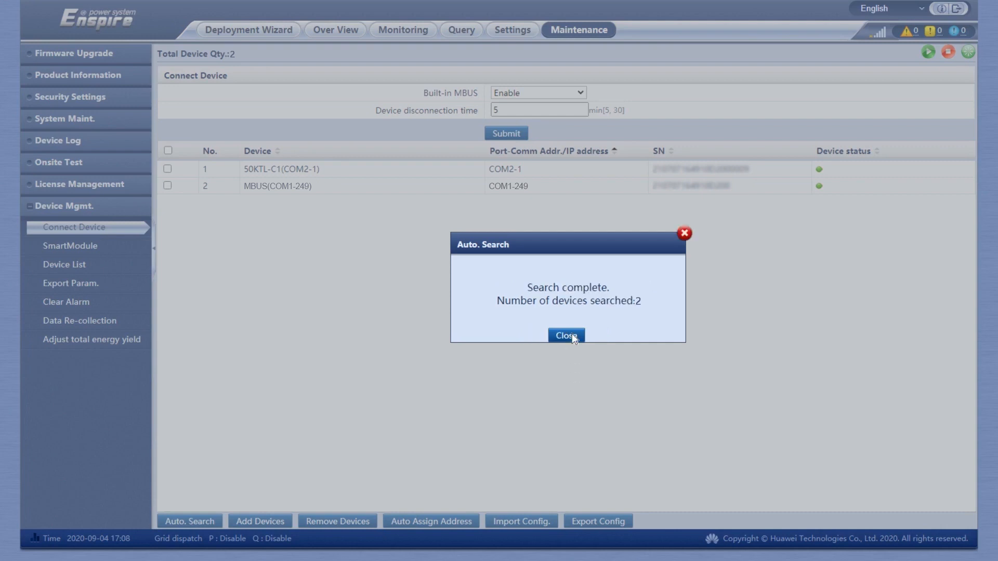
click(566, 336)
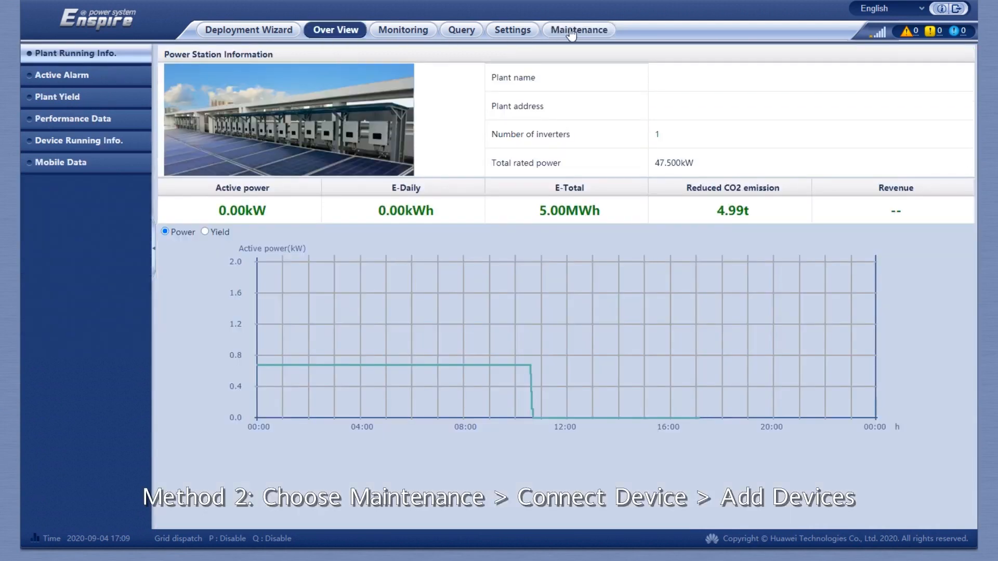
Step: Add a device of type MBUS on port COM1 through Add Devices, then confirm and close
click(578, 29)
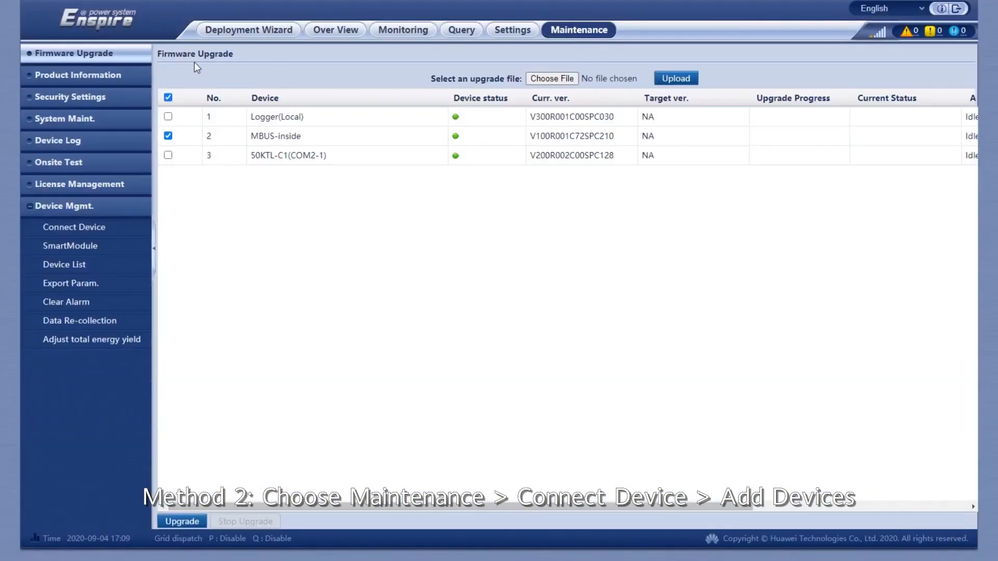
click(73, 227)
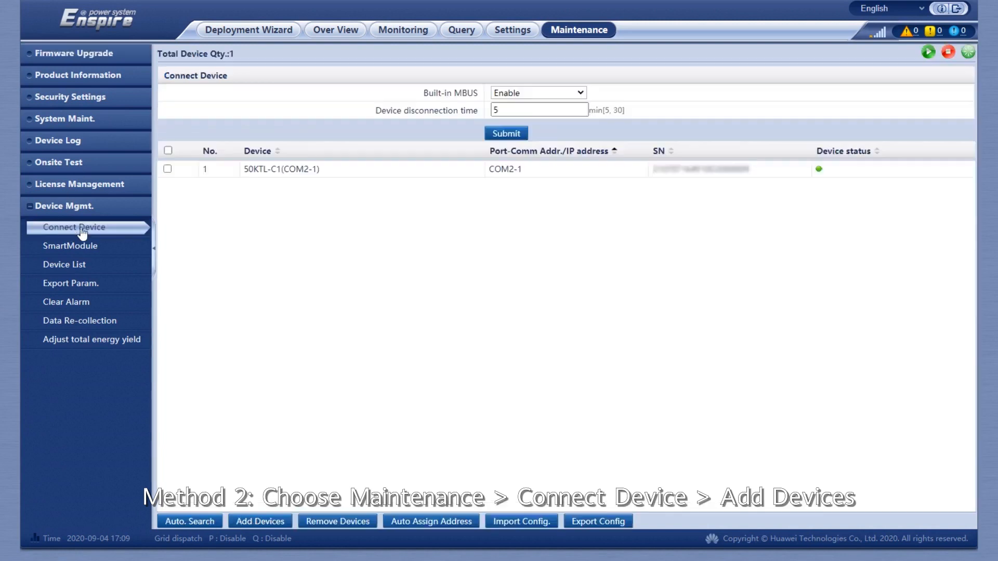
mouse_move(266, 475)
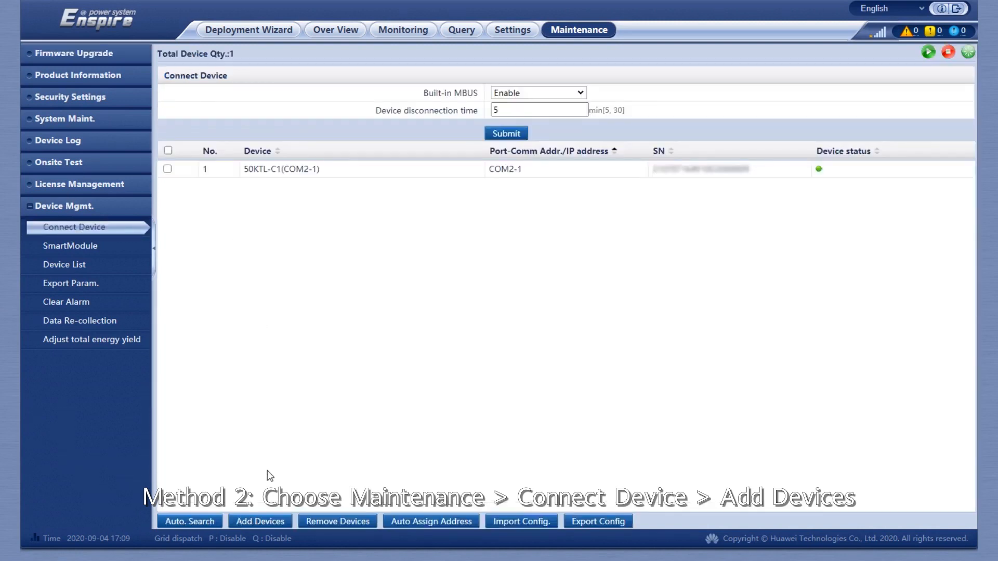
click(259, 521)
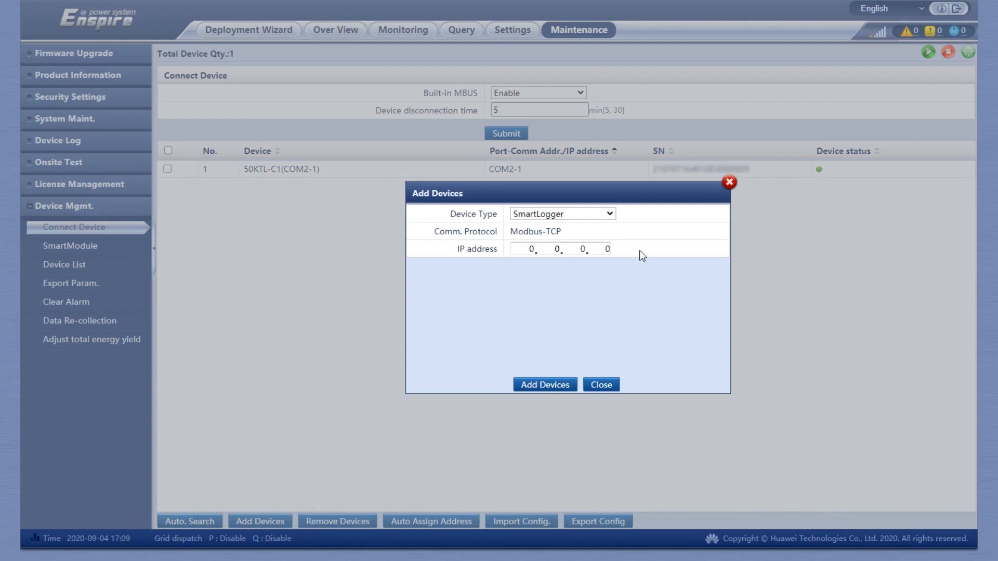
click(562, 213)
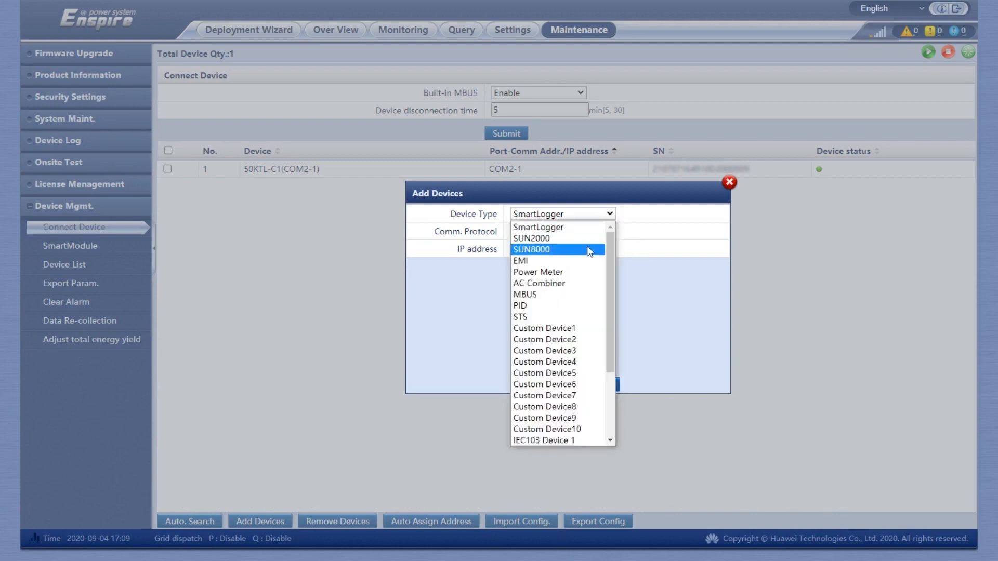
click(524, 294)
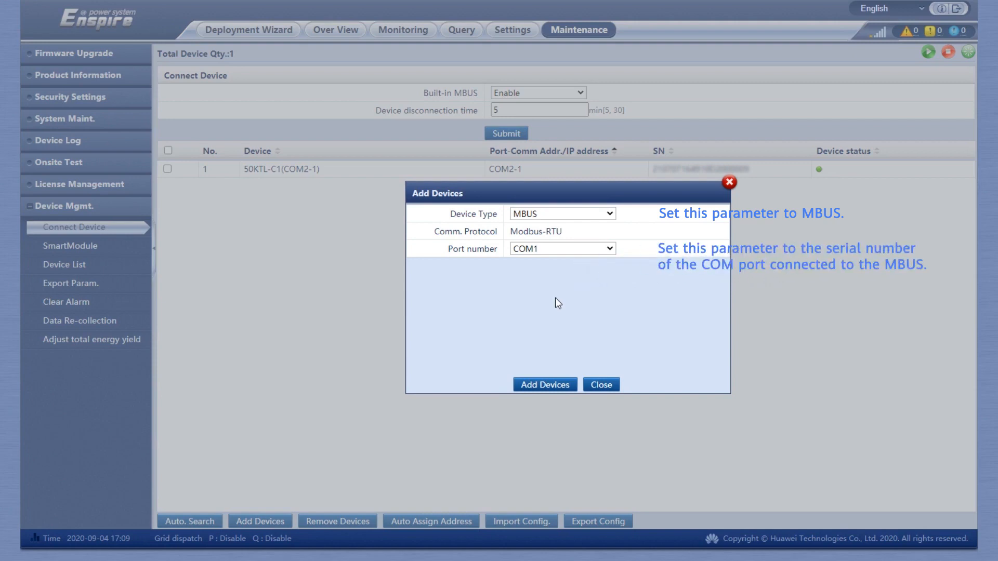
click(545, 384)
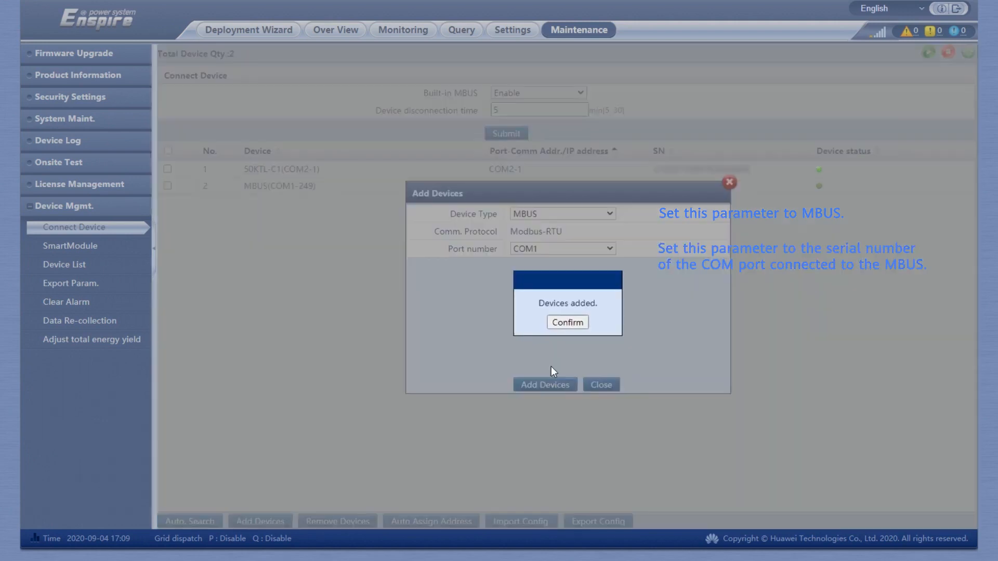
click(567, 322)
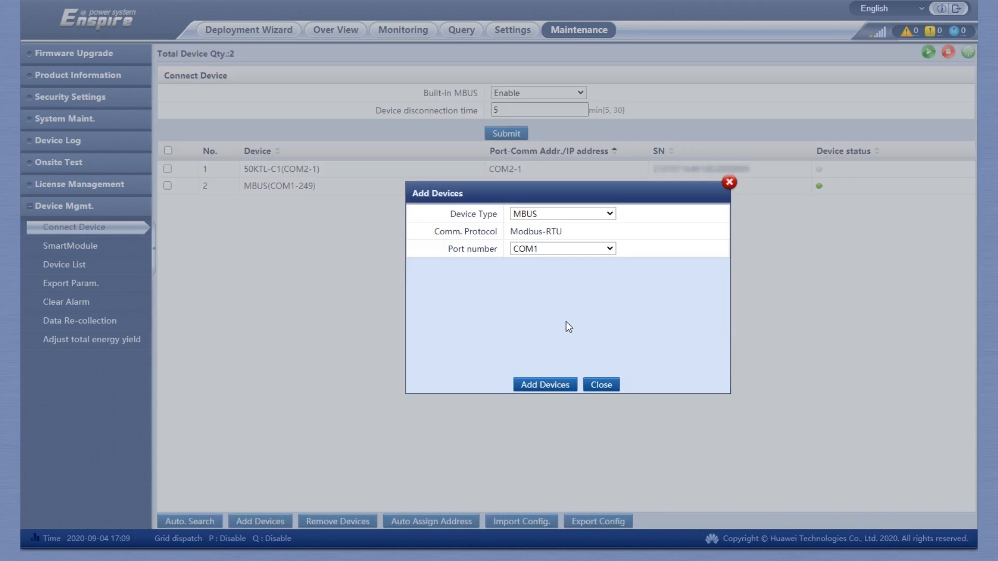
mouse_move(606, 388)
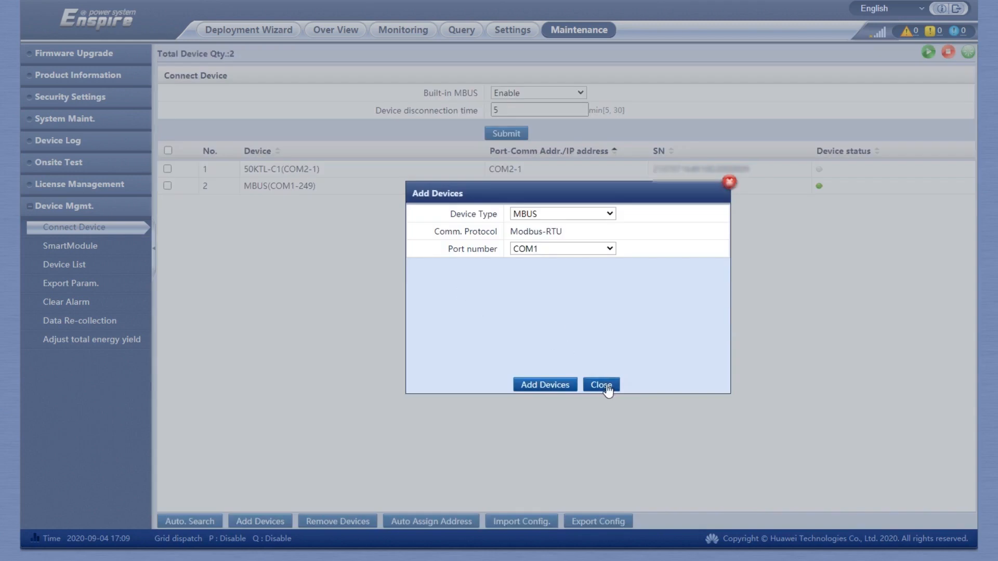
click(601, 385)
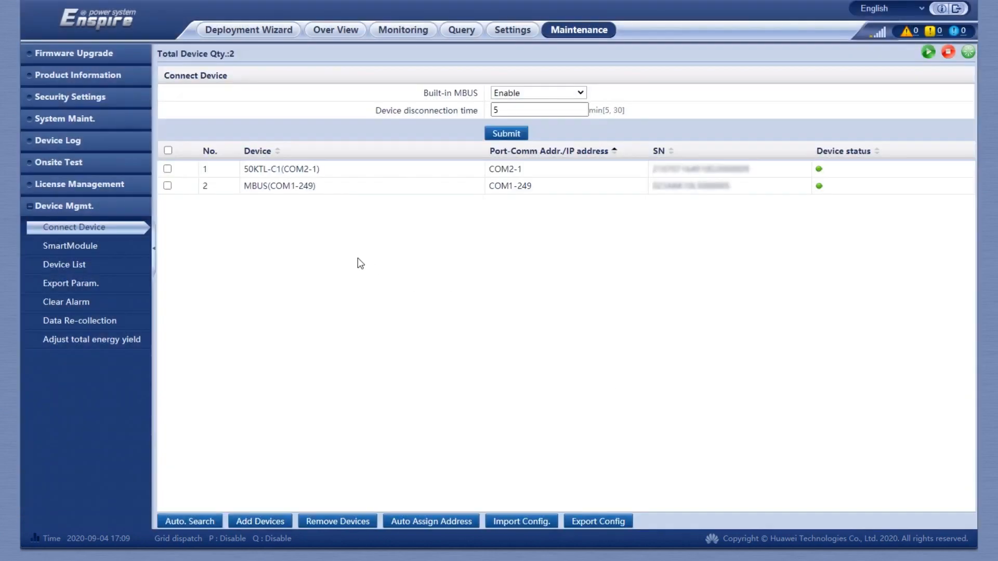
Step: Open MBUS(COM1-249) Networking Settings and choose the 2.5–5.7 MHz band with Networking enabled
click(334, 29)
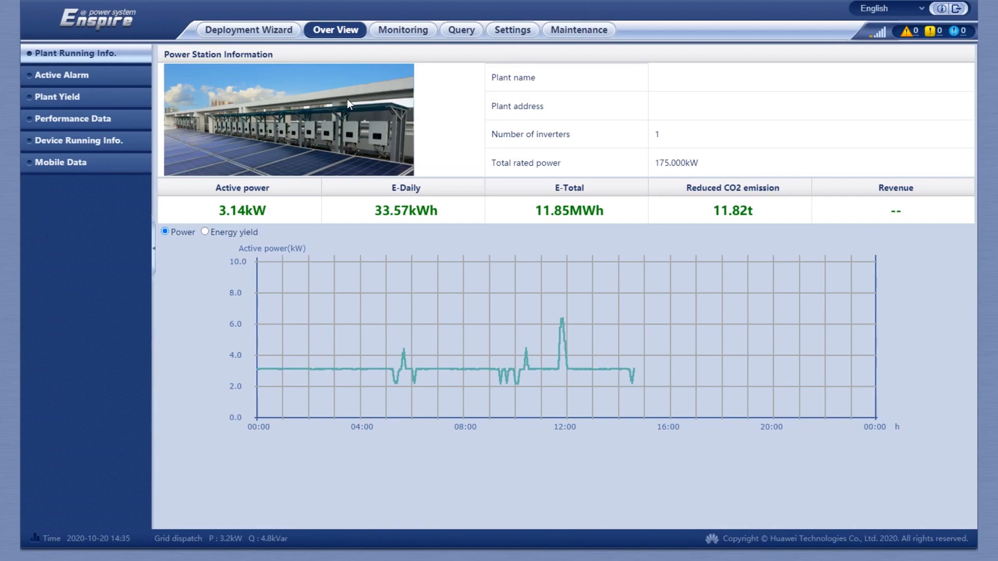
mouse_move(394, 56)
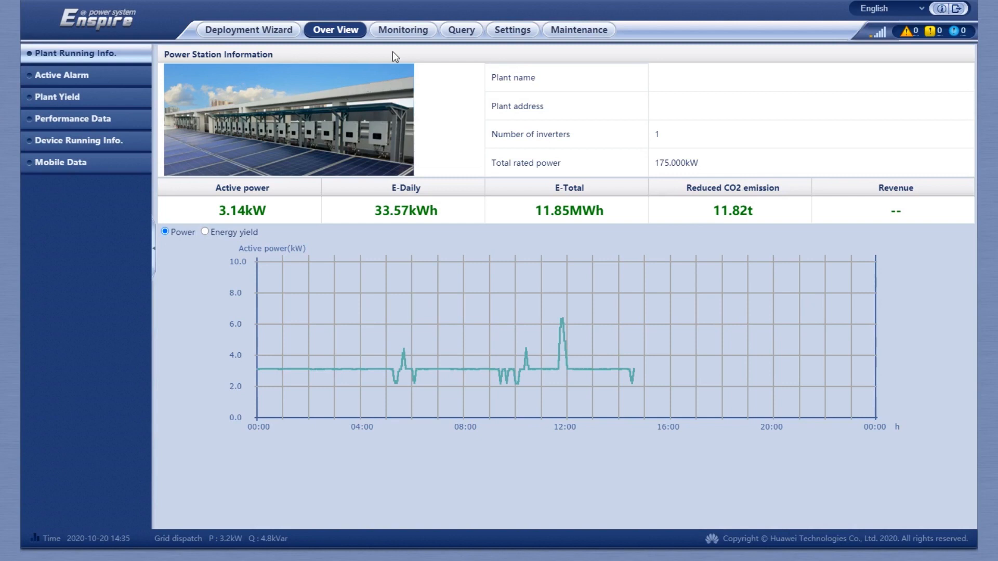
mouse_move(473, 35)
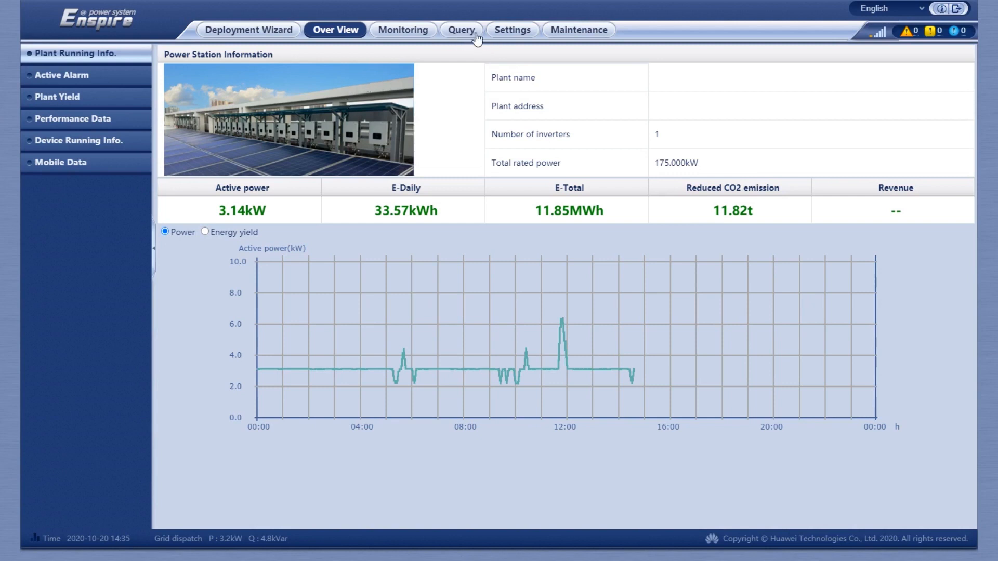
click(403, 29)
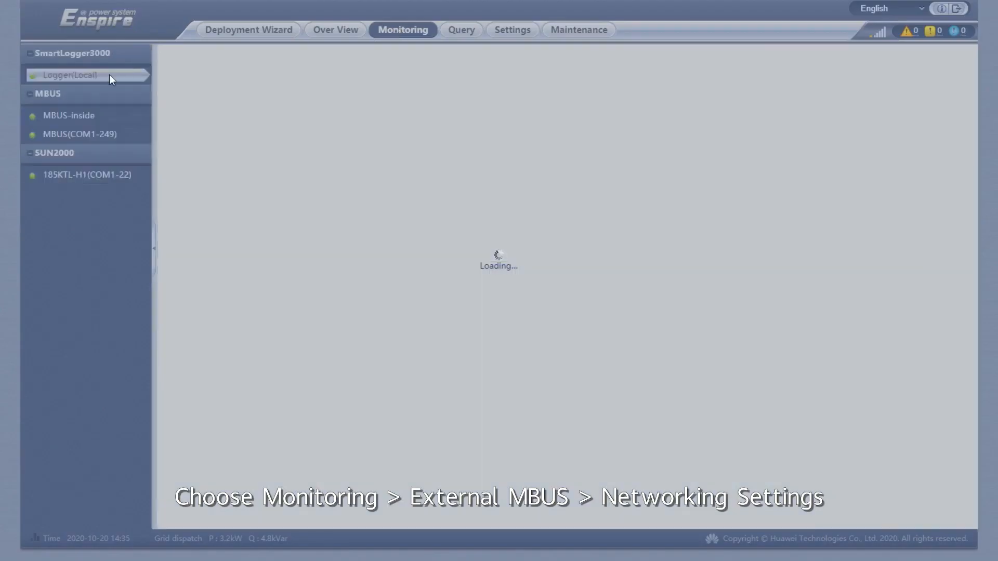
click(67, 75)
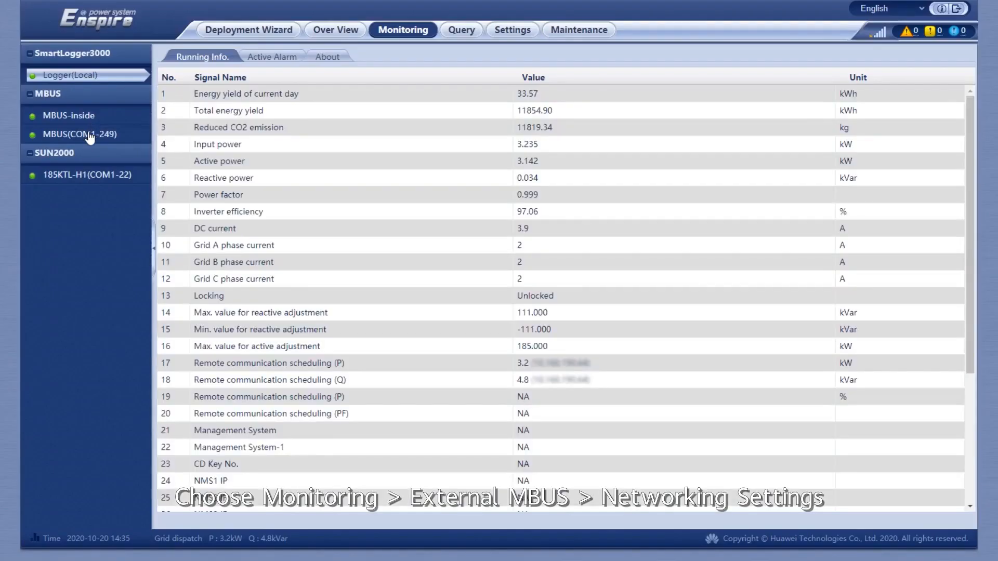
click(74, 134)
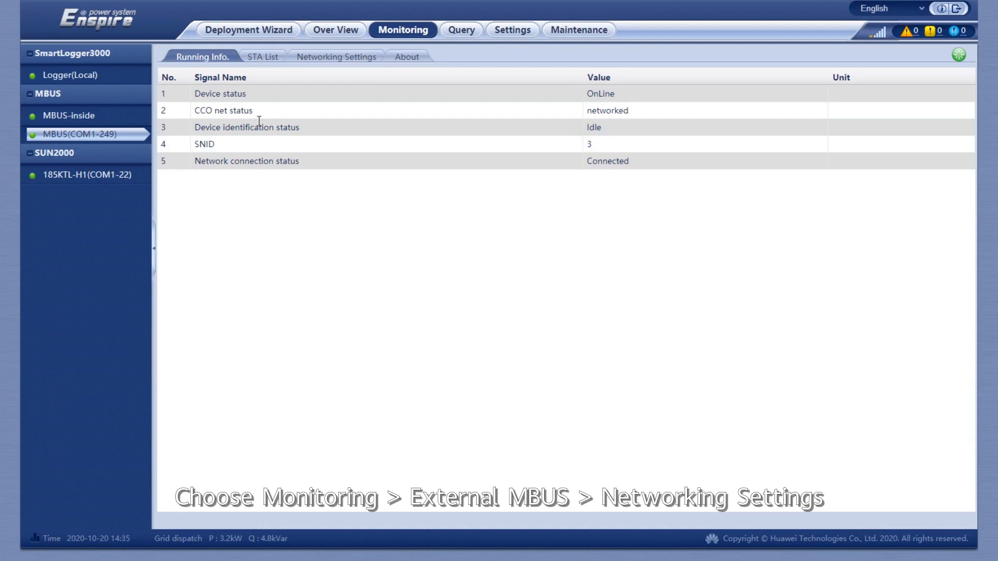
click(336, 57)
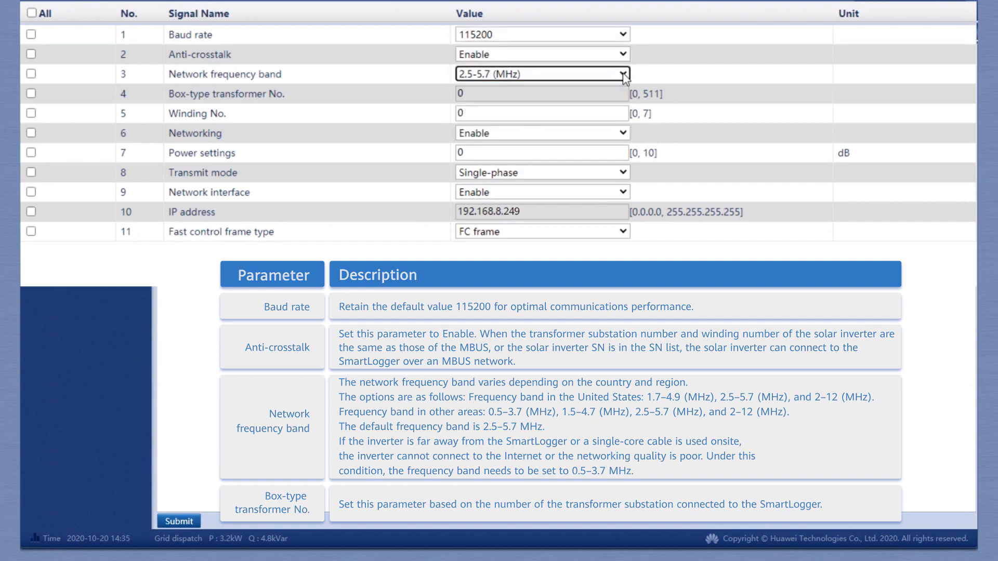
click(542, 133)
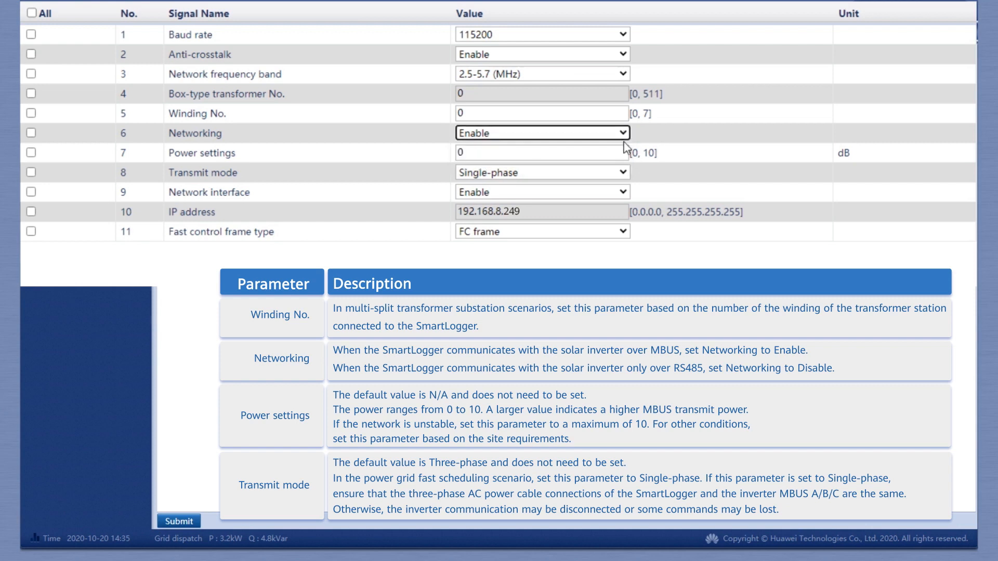
click(542, 172)
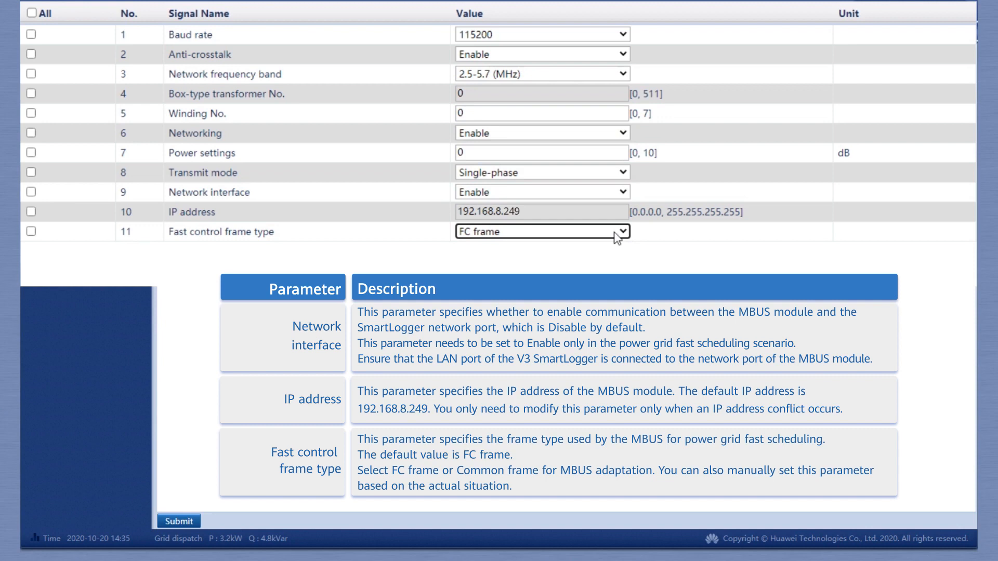
mouse_move(65, 82)
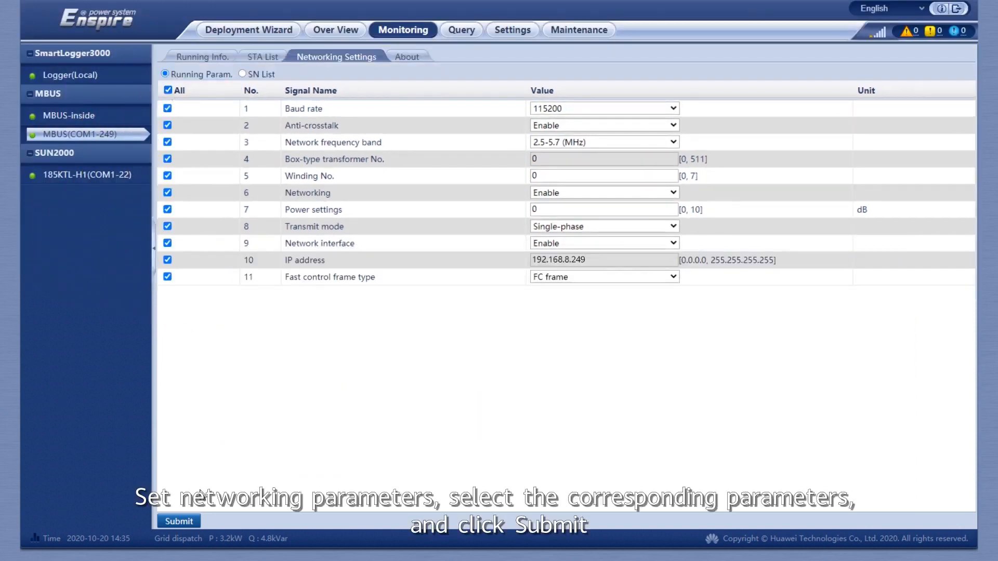
Step: Submit the eleven ticked MBUS networking parameters and confirm 'Setting succeeded'
click(179, 521)
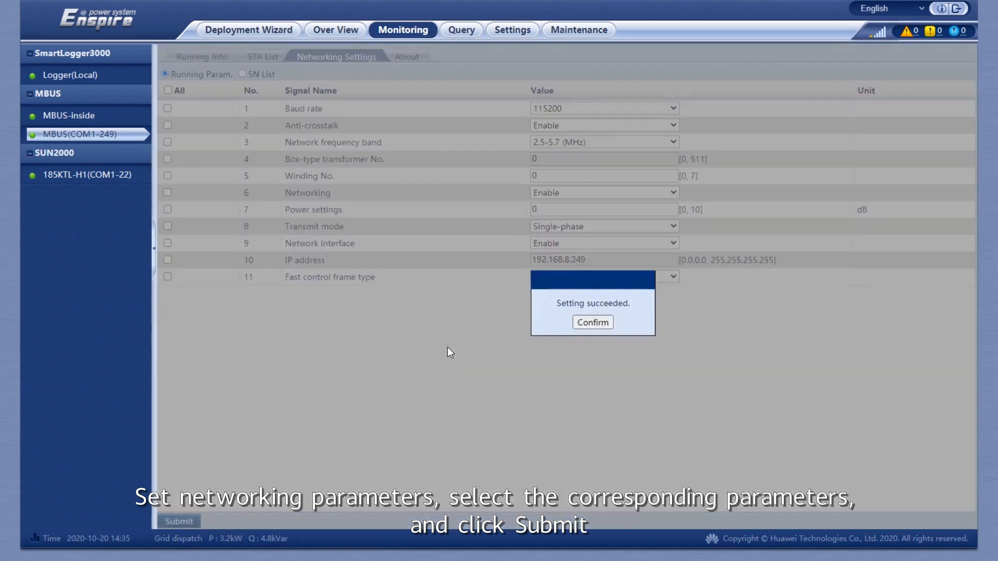
click(593, 322)
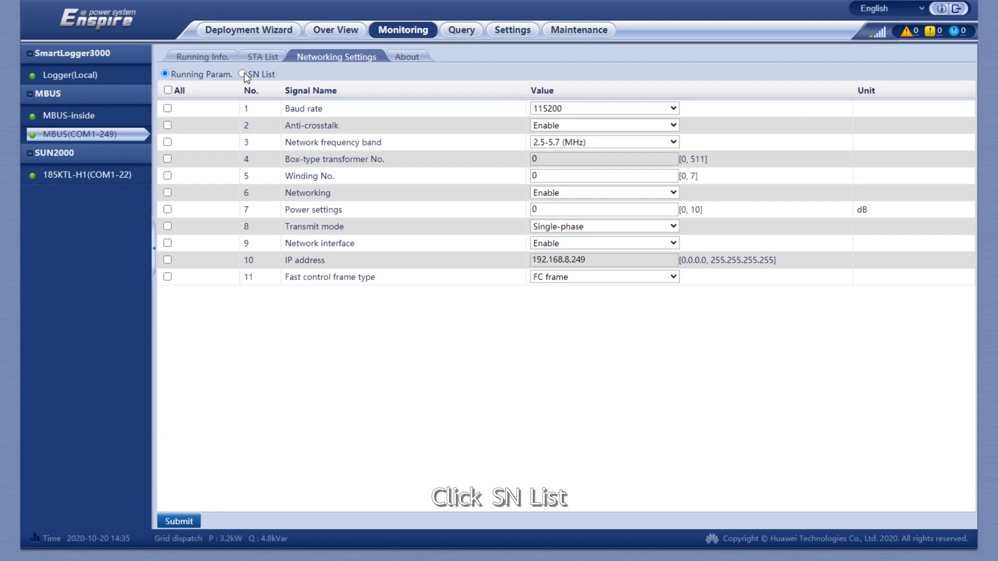
Step: Import SNList_4113.csv into the MBUS SN list and confirm the success message
click(248, 75)
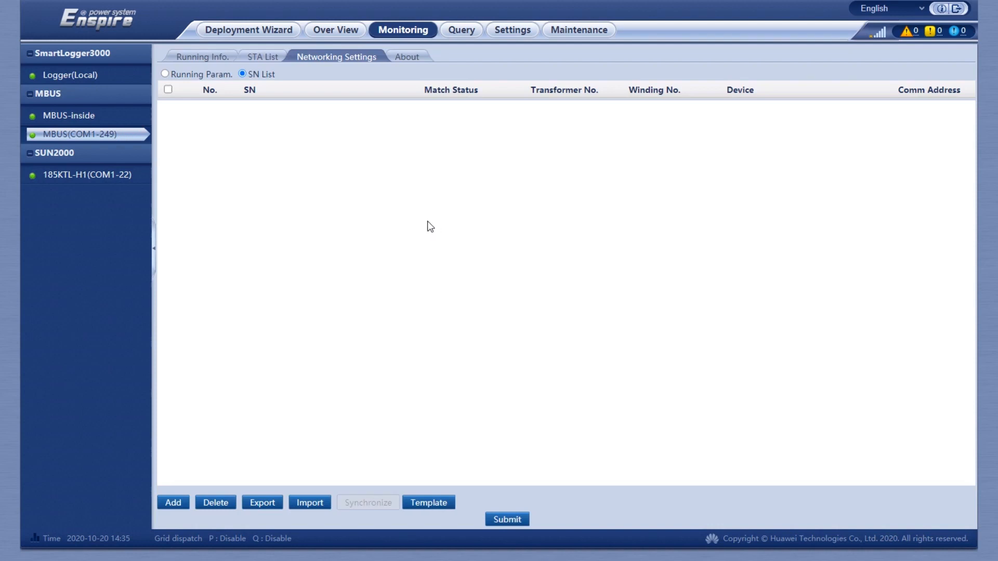
mouse_move(349, 391)
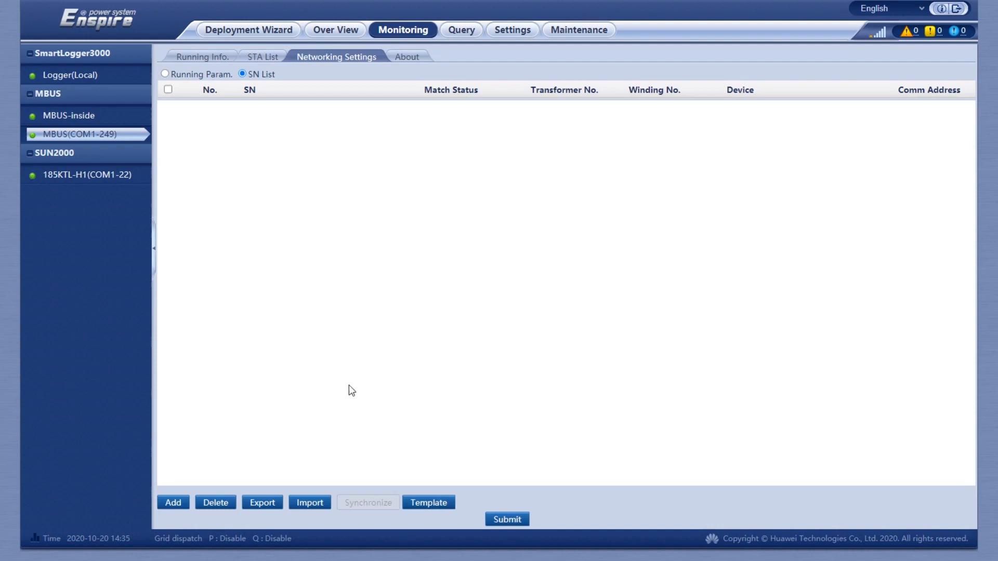
click(309, 502)
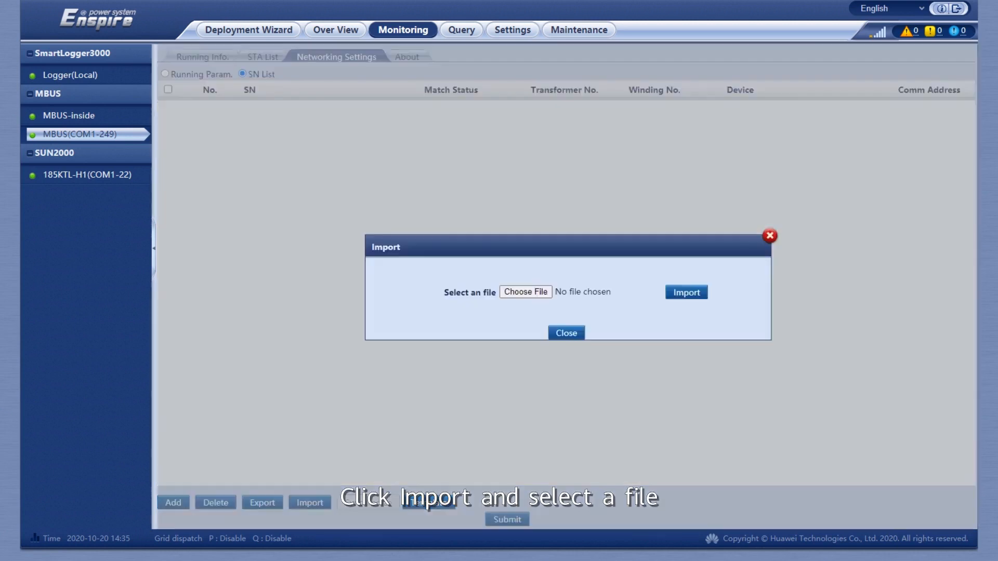
click(526, 292)
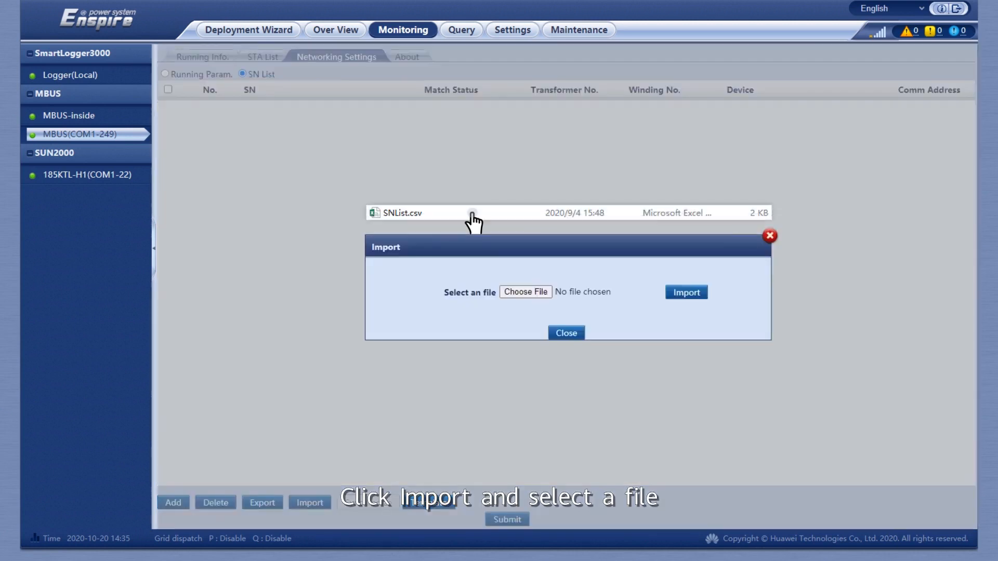
click(472, 214)
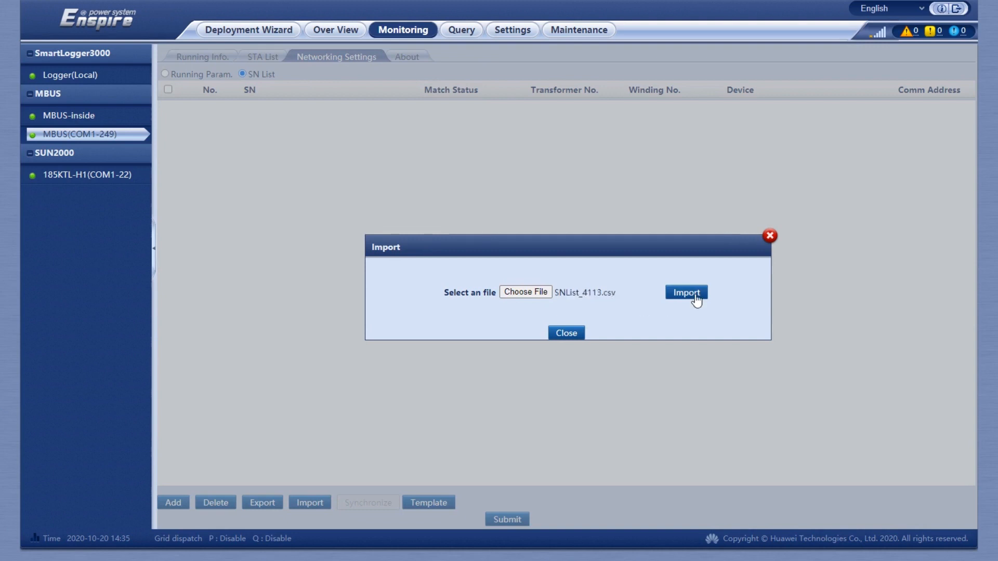
click(686, 292)
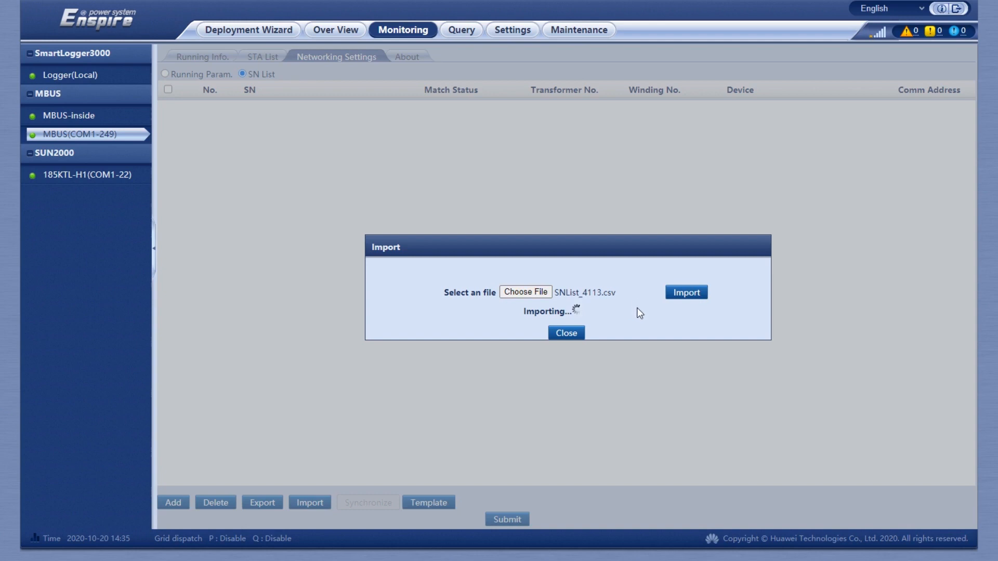
click(686, 292)
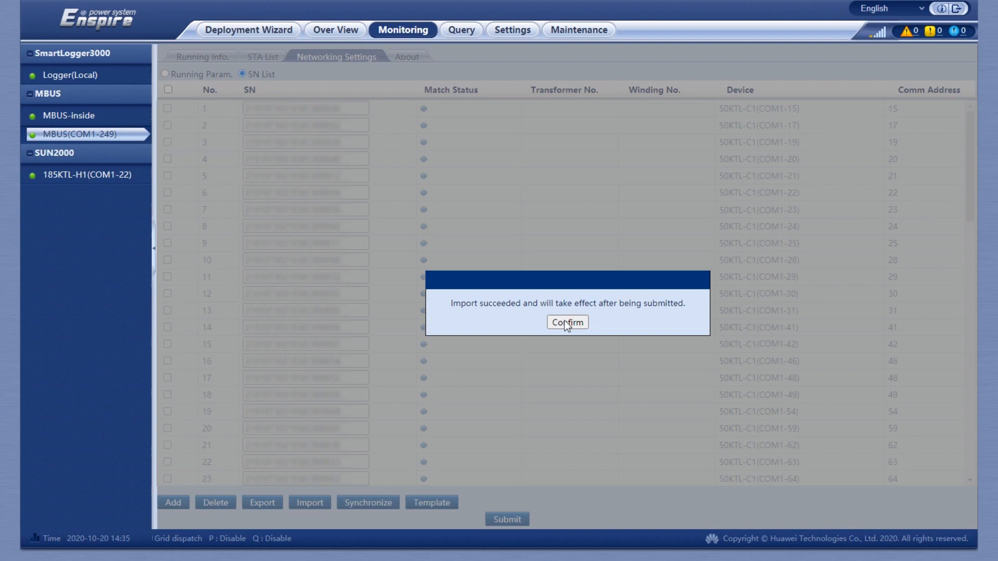
click(567, 322)
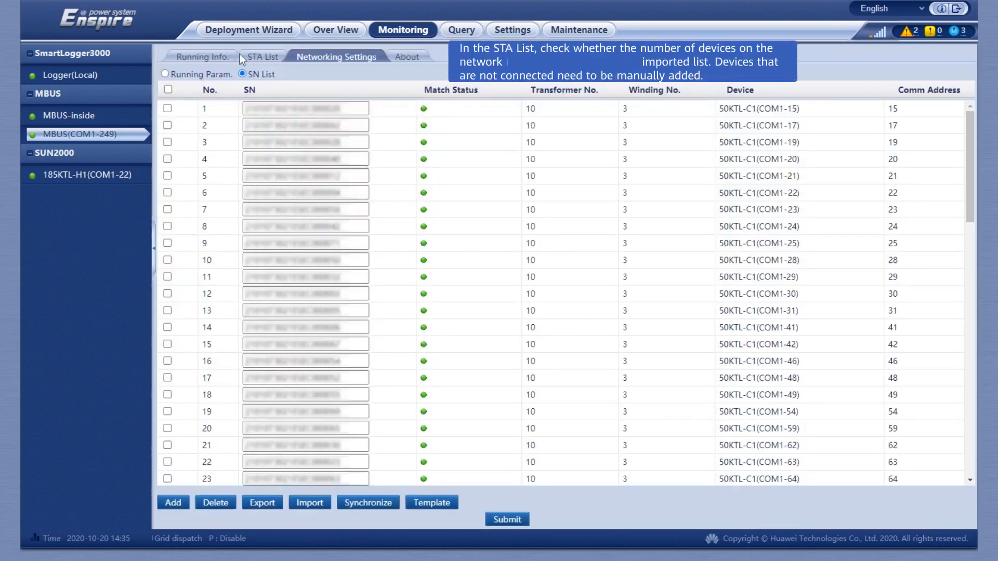
Step: Compare the online STA list against the imported SN list entries
click(262, 57)
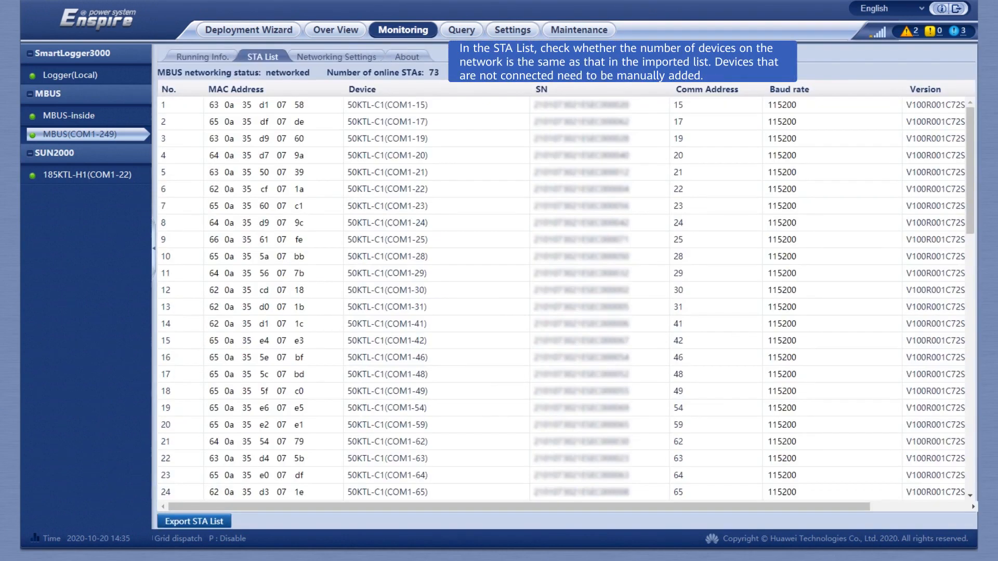
click(336, 57)
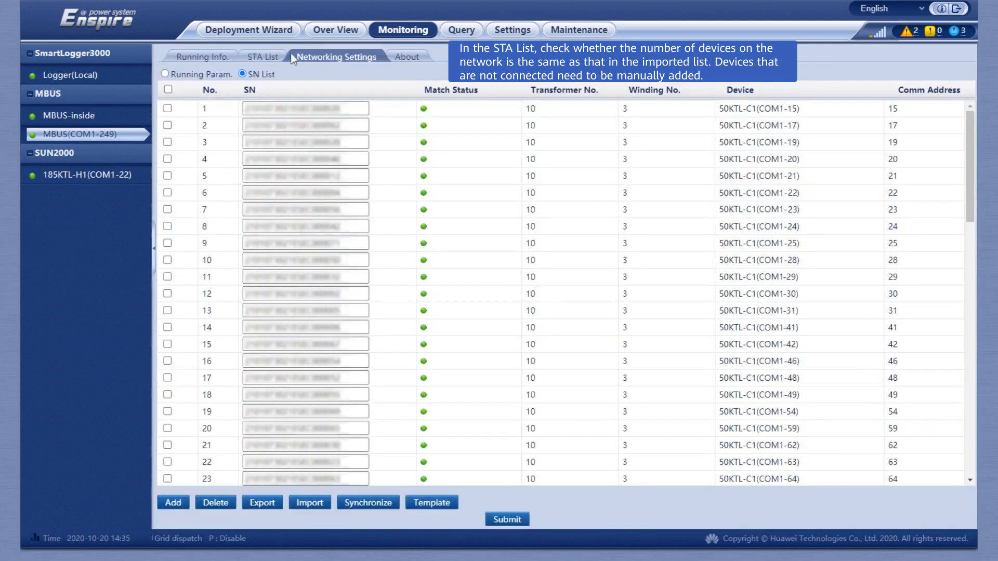
scroll(down, 3)
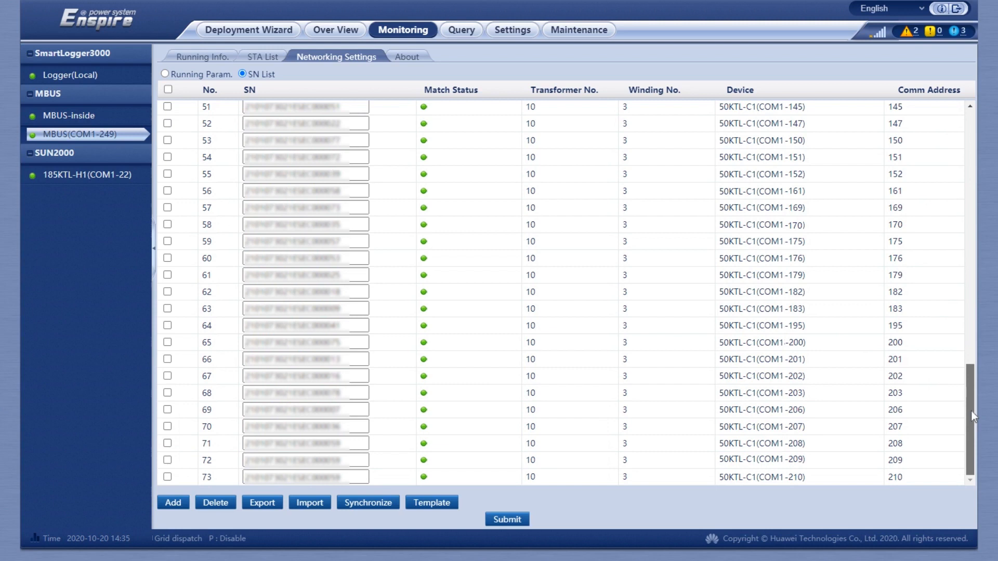
mouse_move(573, 402)
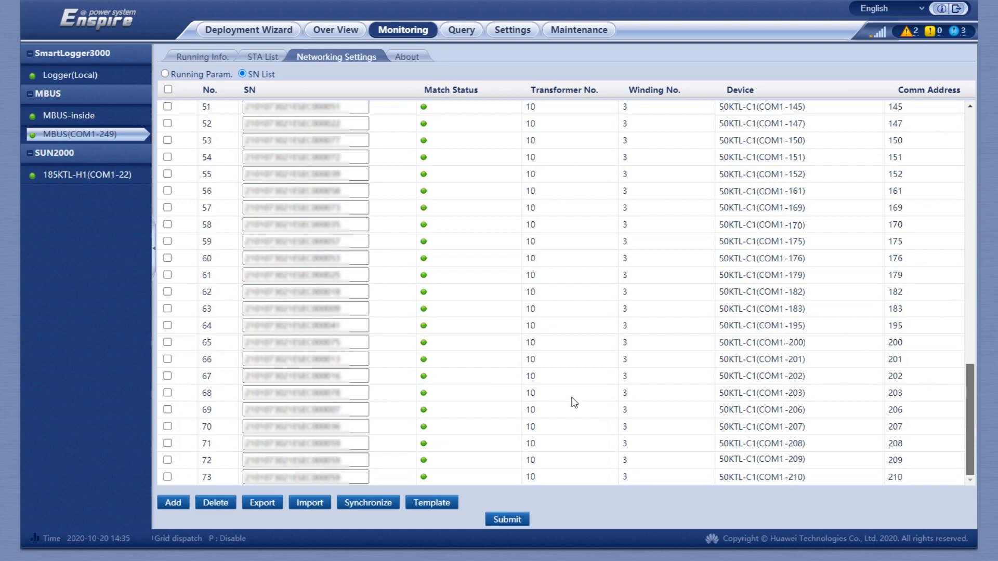
Step: Synchronize transformer and winding numbers for all inverters and submit
click(368, 503)
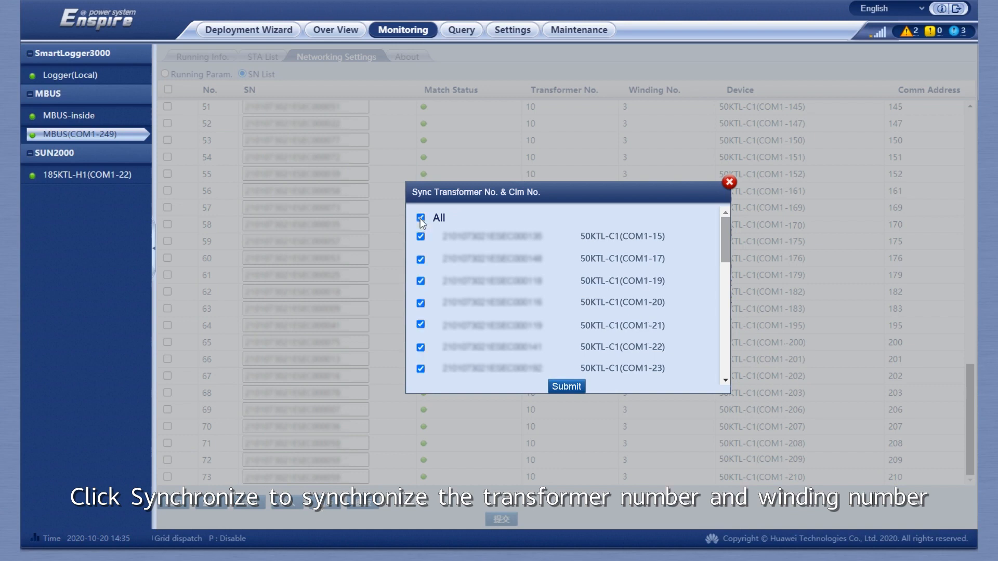
click(566, 386)
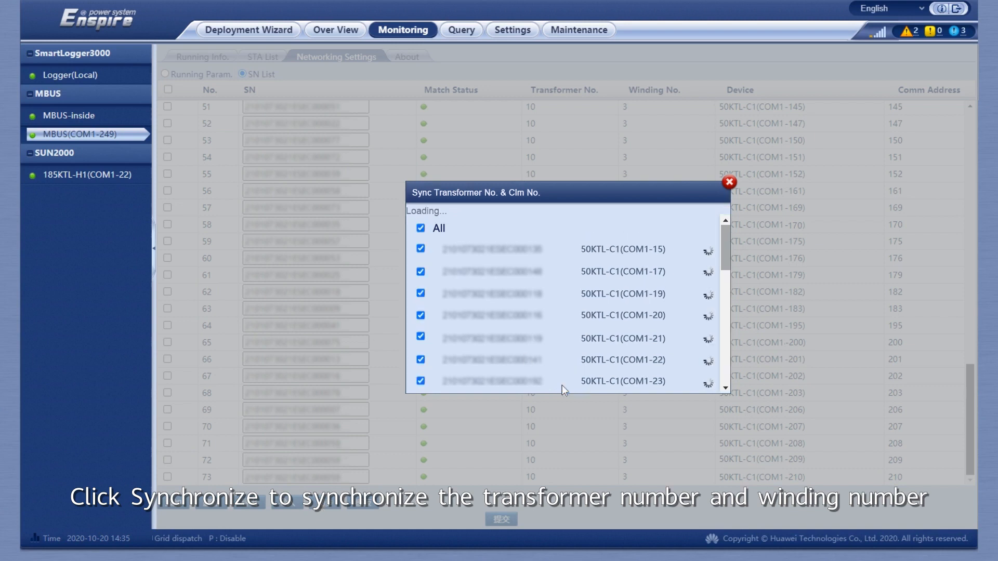
click(729, 182)
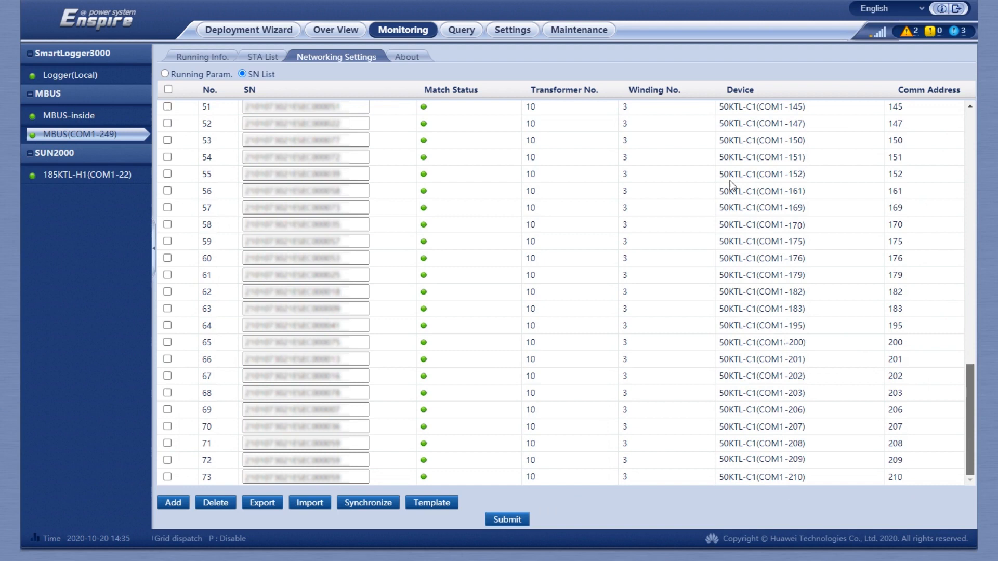
click(335, 30)
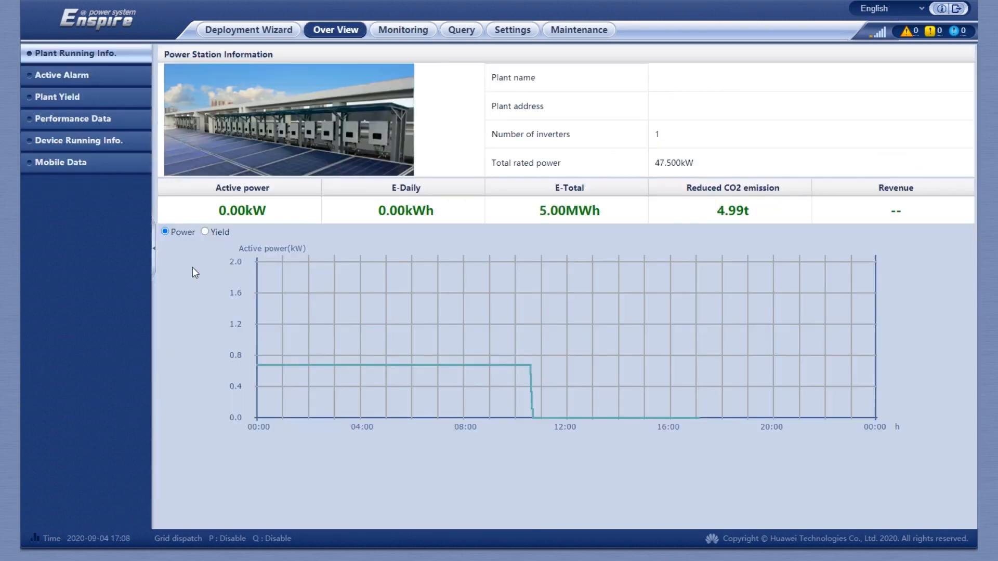
mouse_move(201, 278)
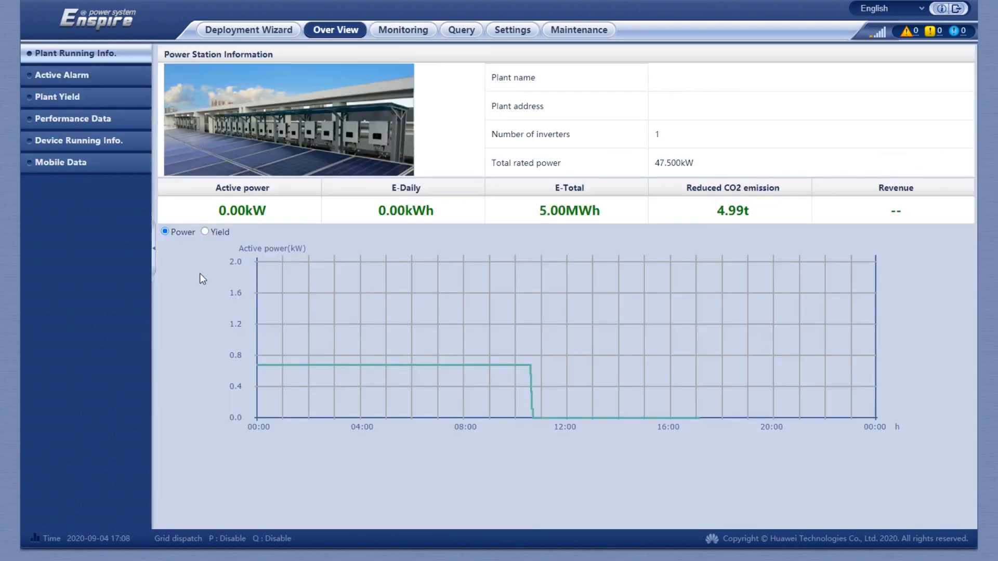
Step: Show Connect Device under Maintenance, listing 50KTL-C1(COM2-1) and MBUS(COM1-249) online
click(578, 29)
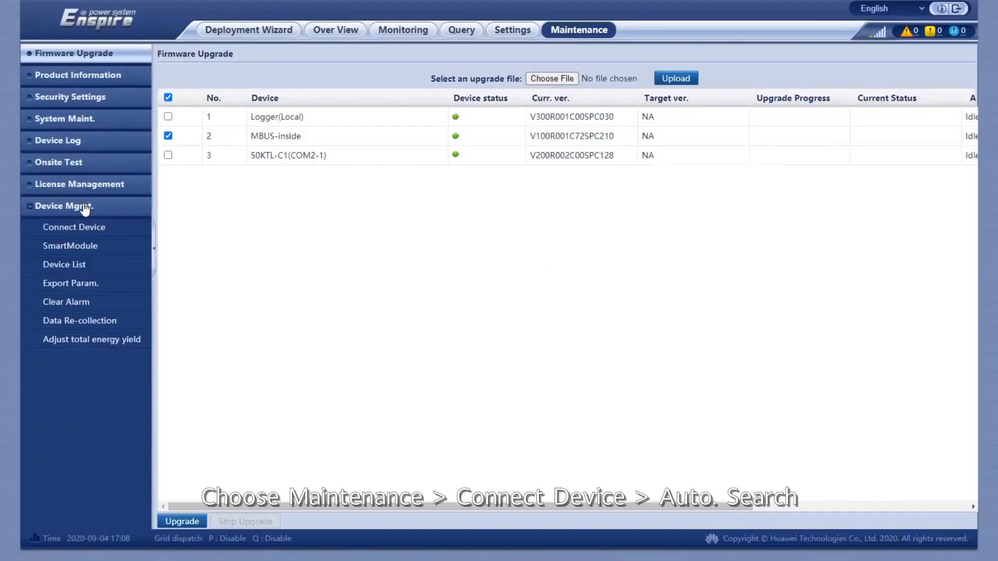
click(73, 228)
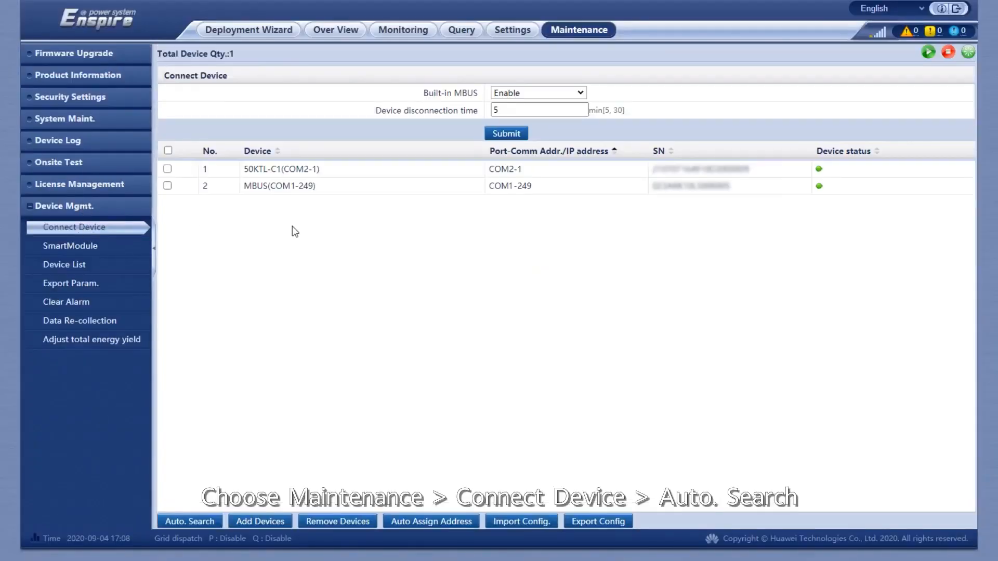